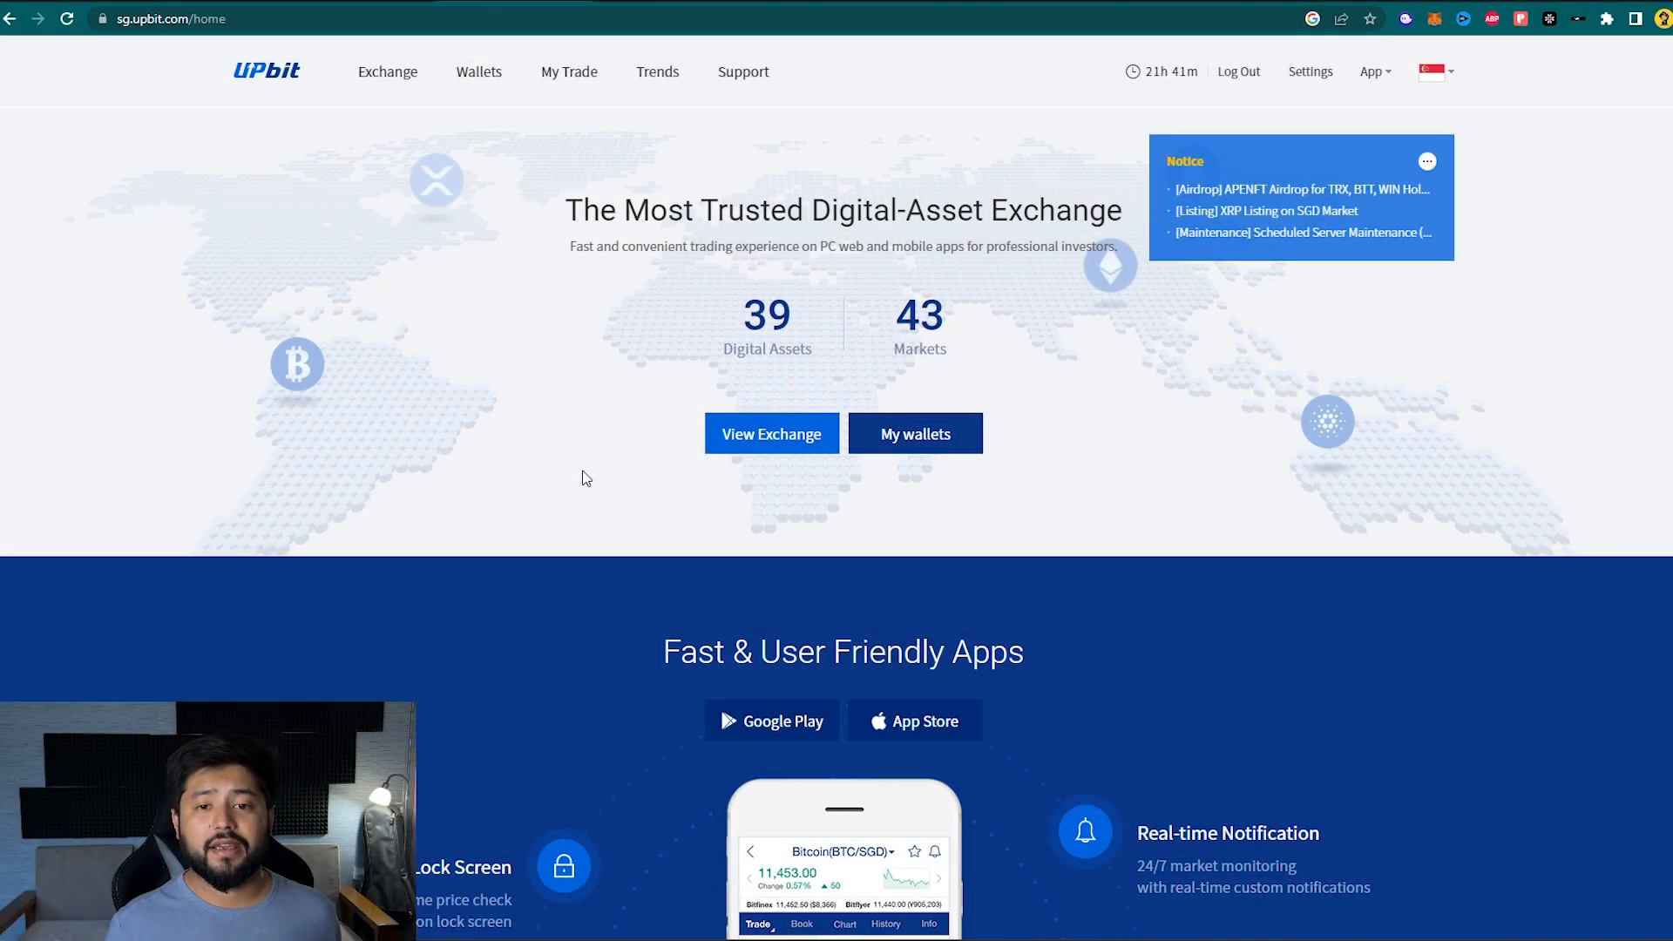
pyautogui.moveTo(1309, 72)
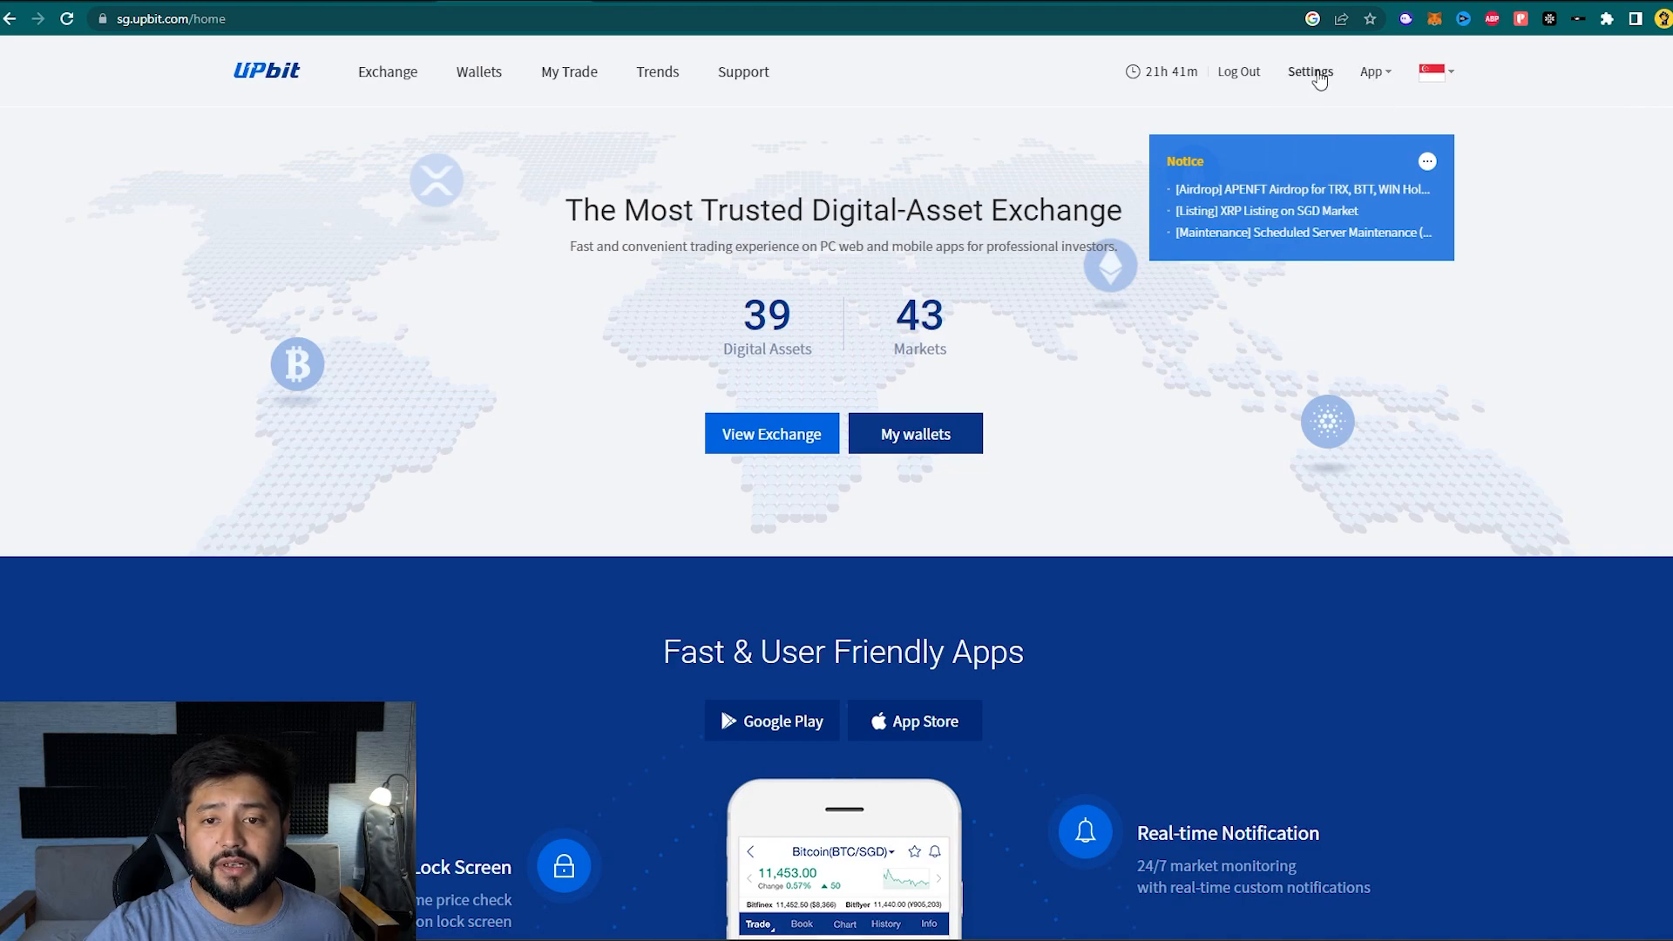
# Tick View Account and View Orders permissions on Upbit's Open API settings page
pyautogui.click(1311, 71)
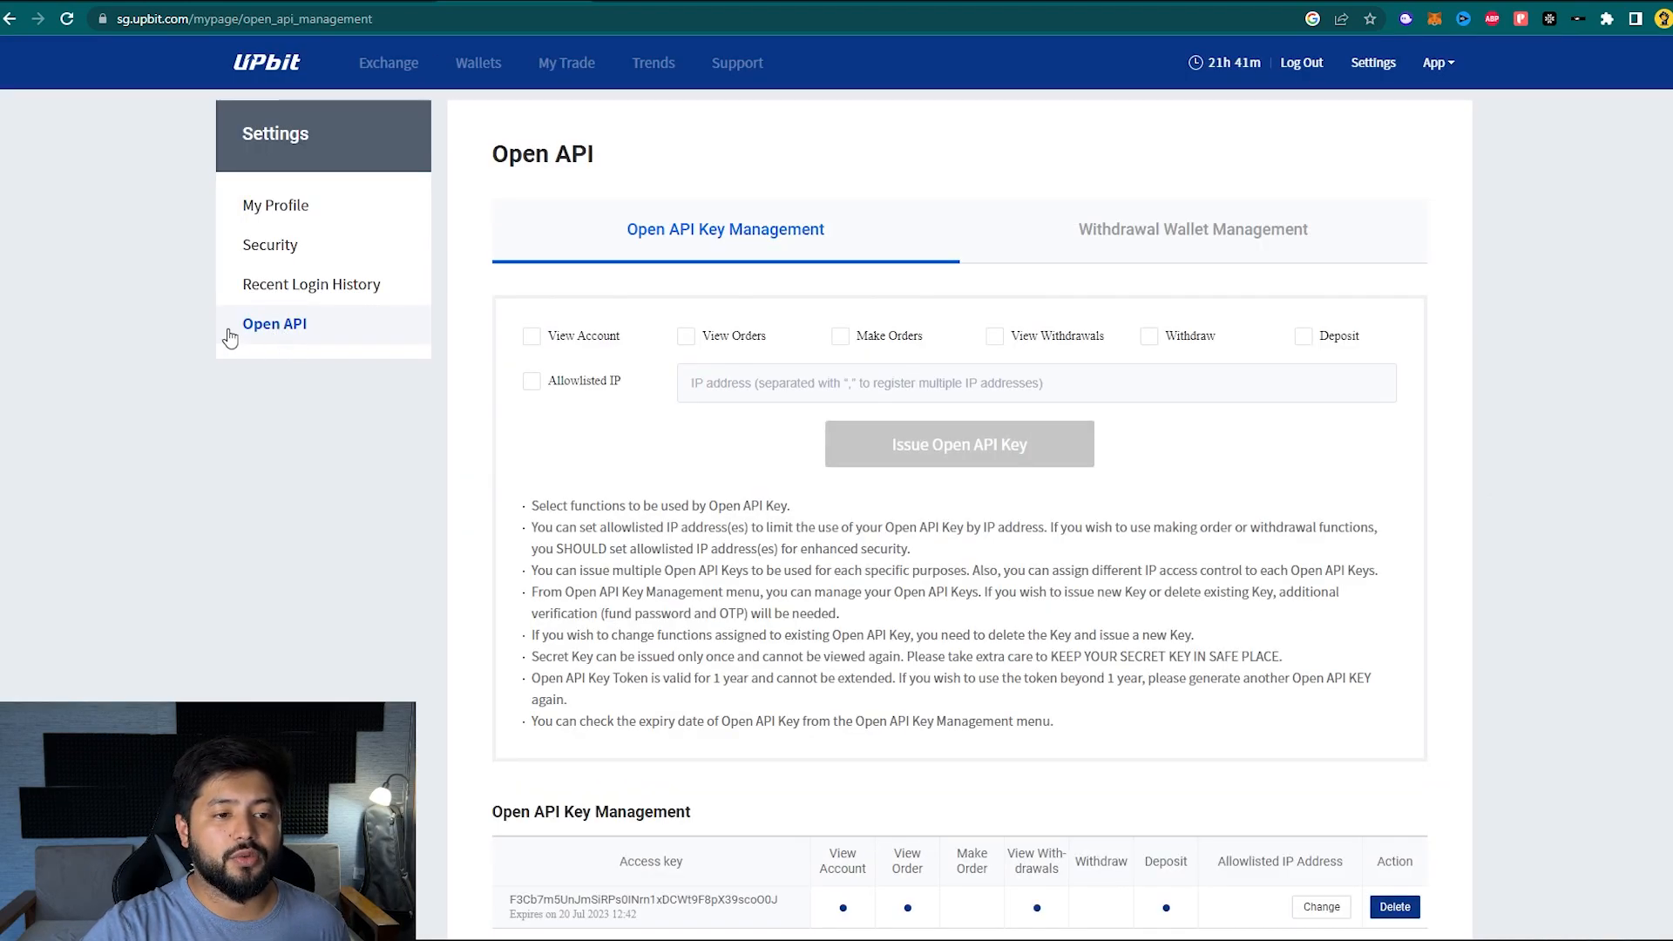
pyautogui.moveTo(279, 304)
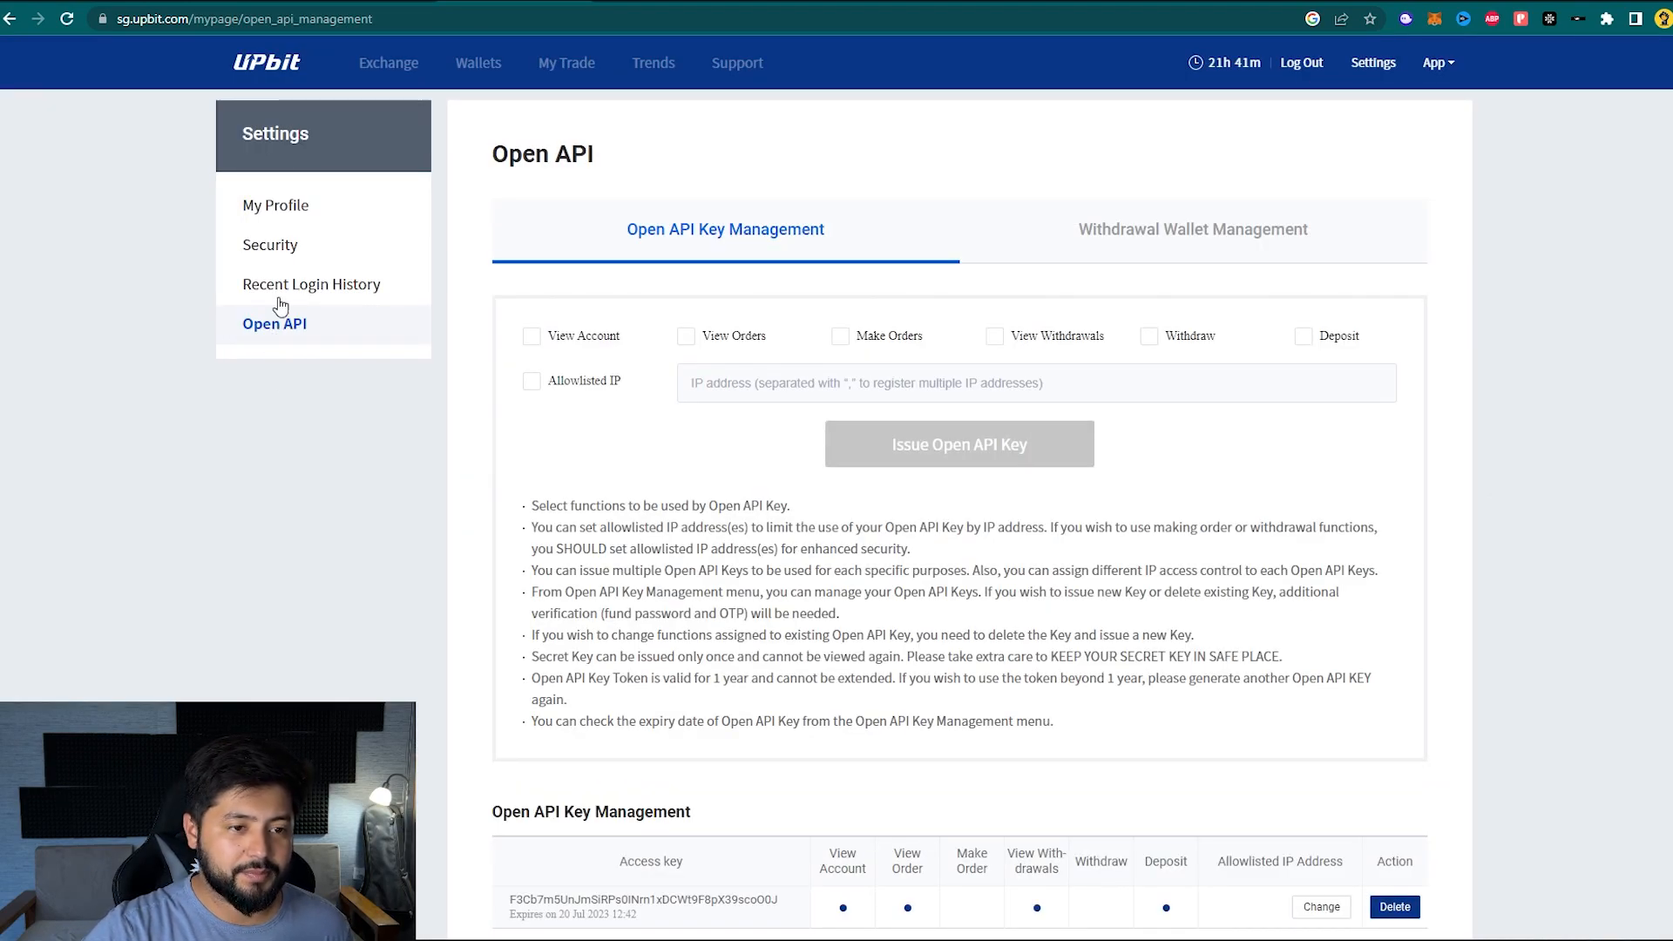
pyautogui.moveTo(793, 442)
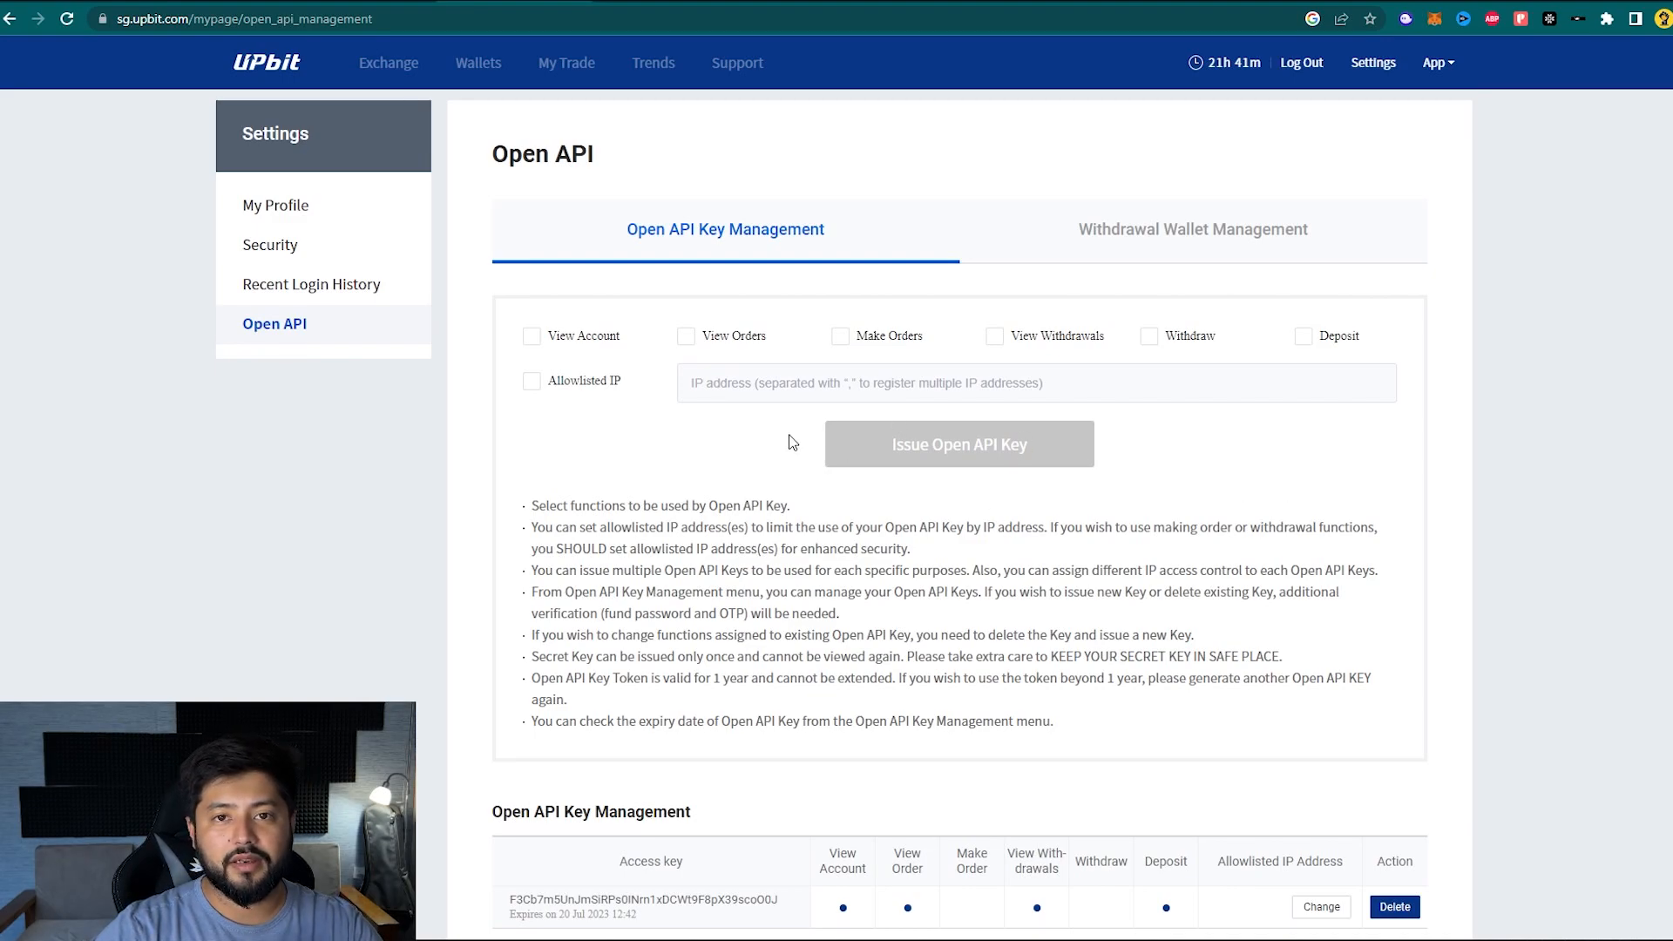
pyautogui.moveTo(581, 405)
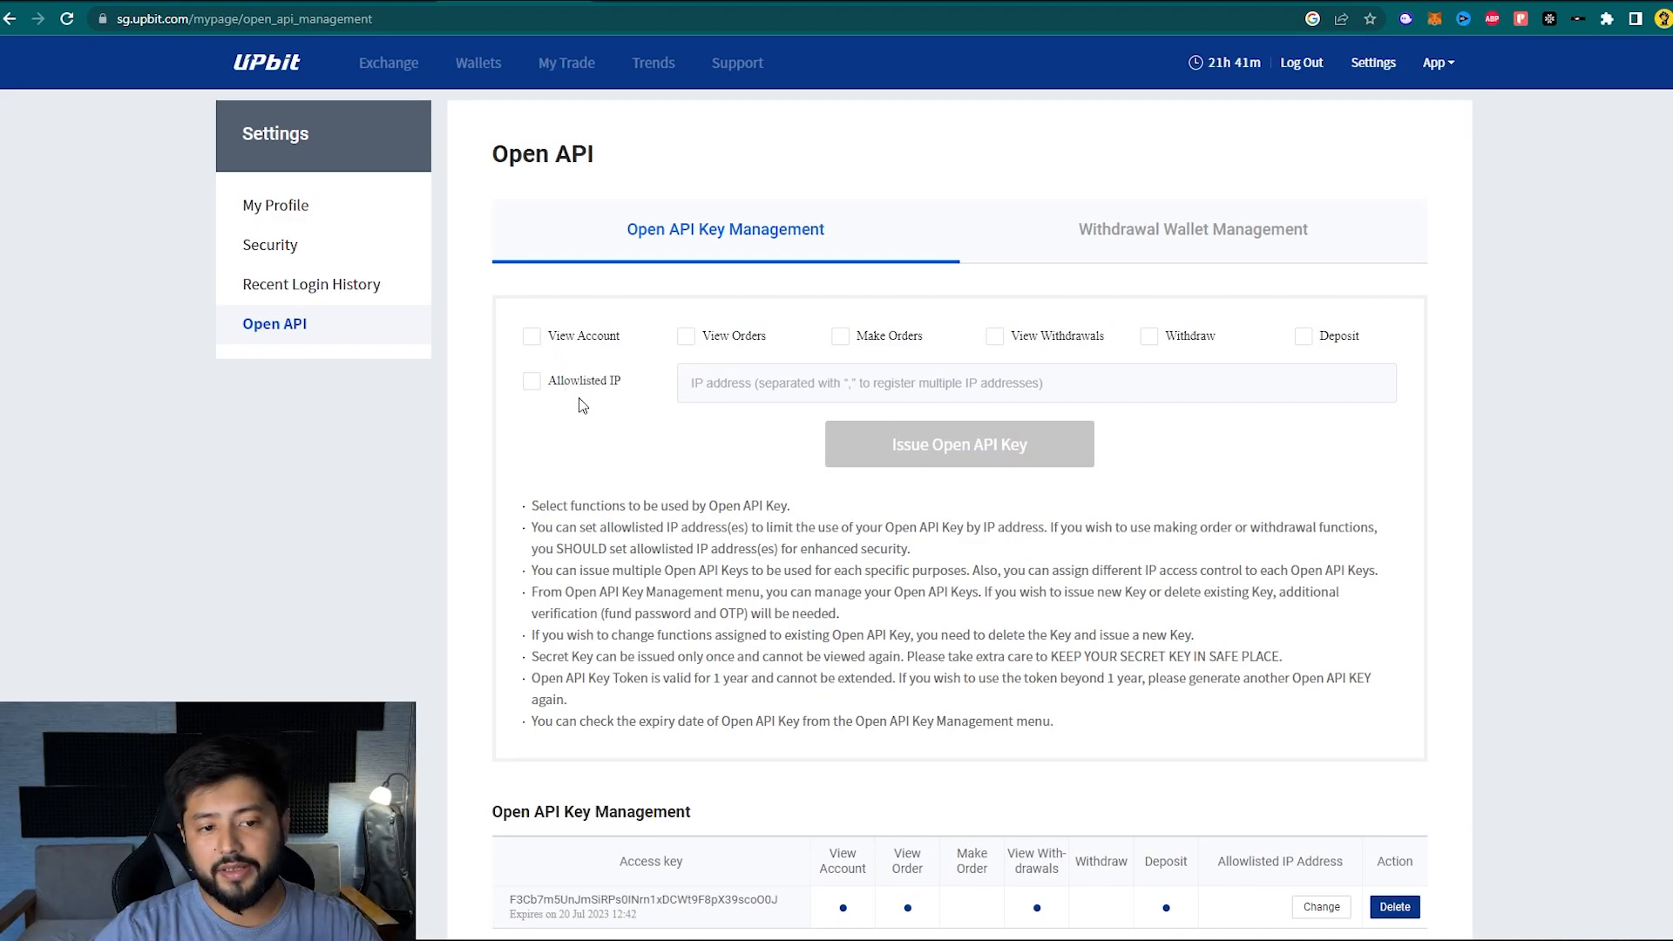
pyautogui.click(532, 335)
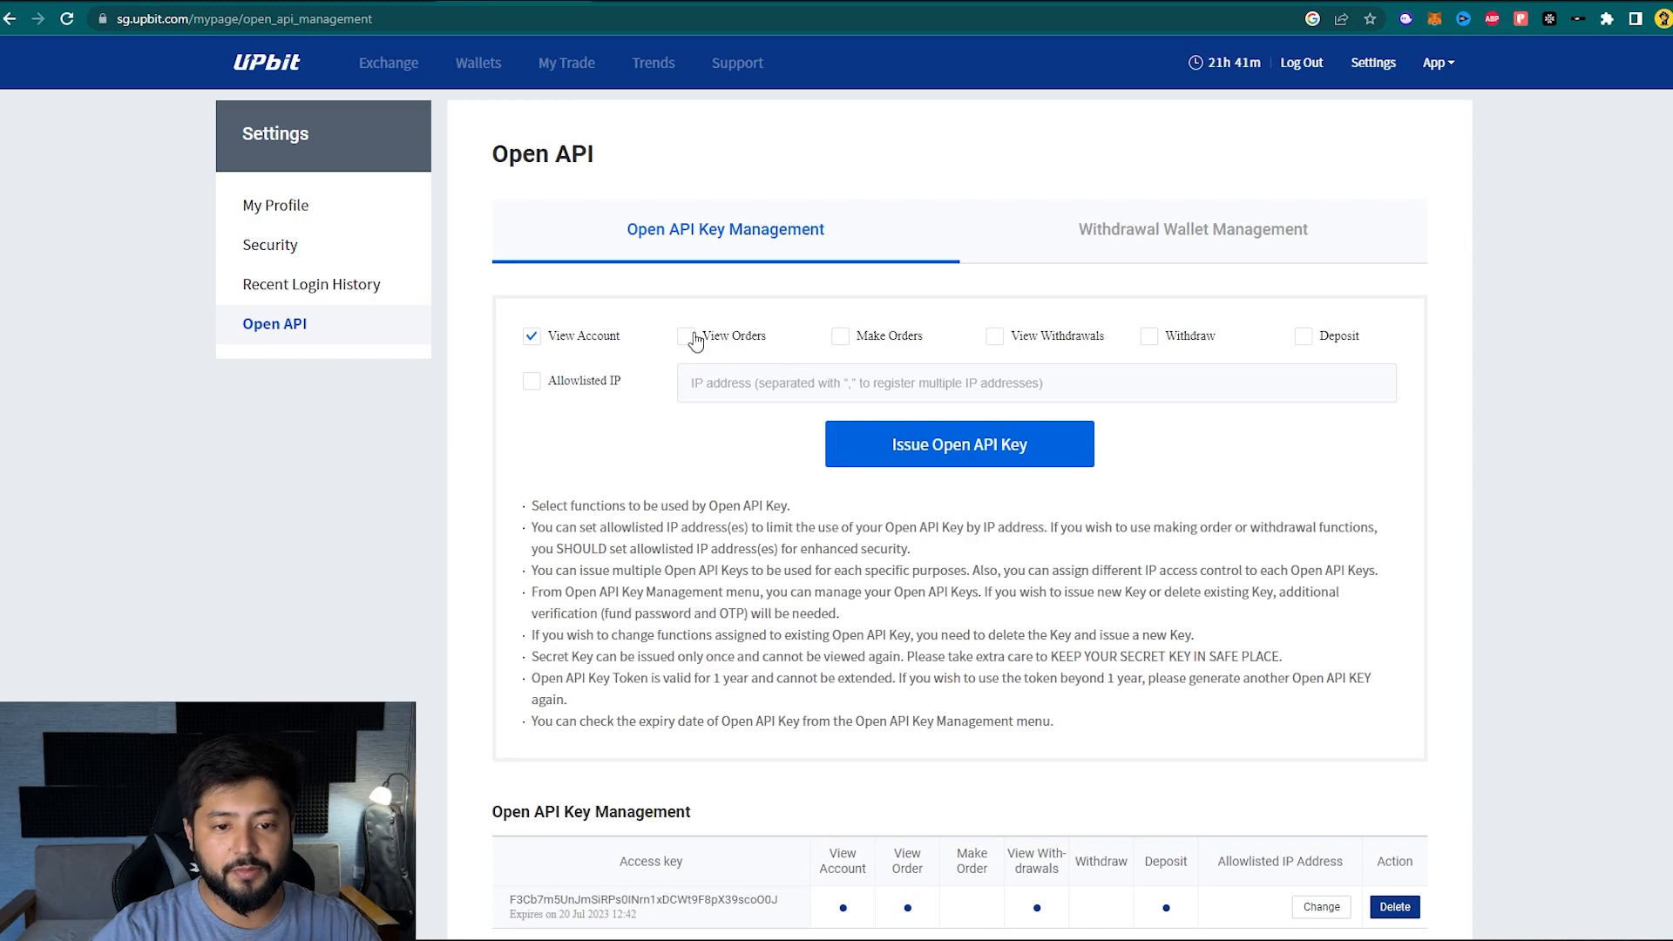
pyautogui.click(682, 335)
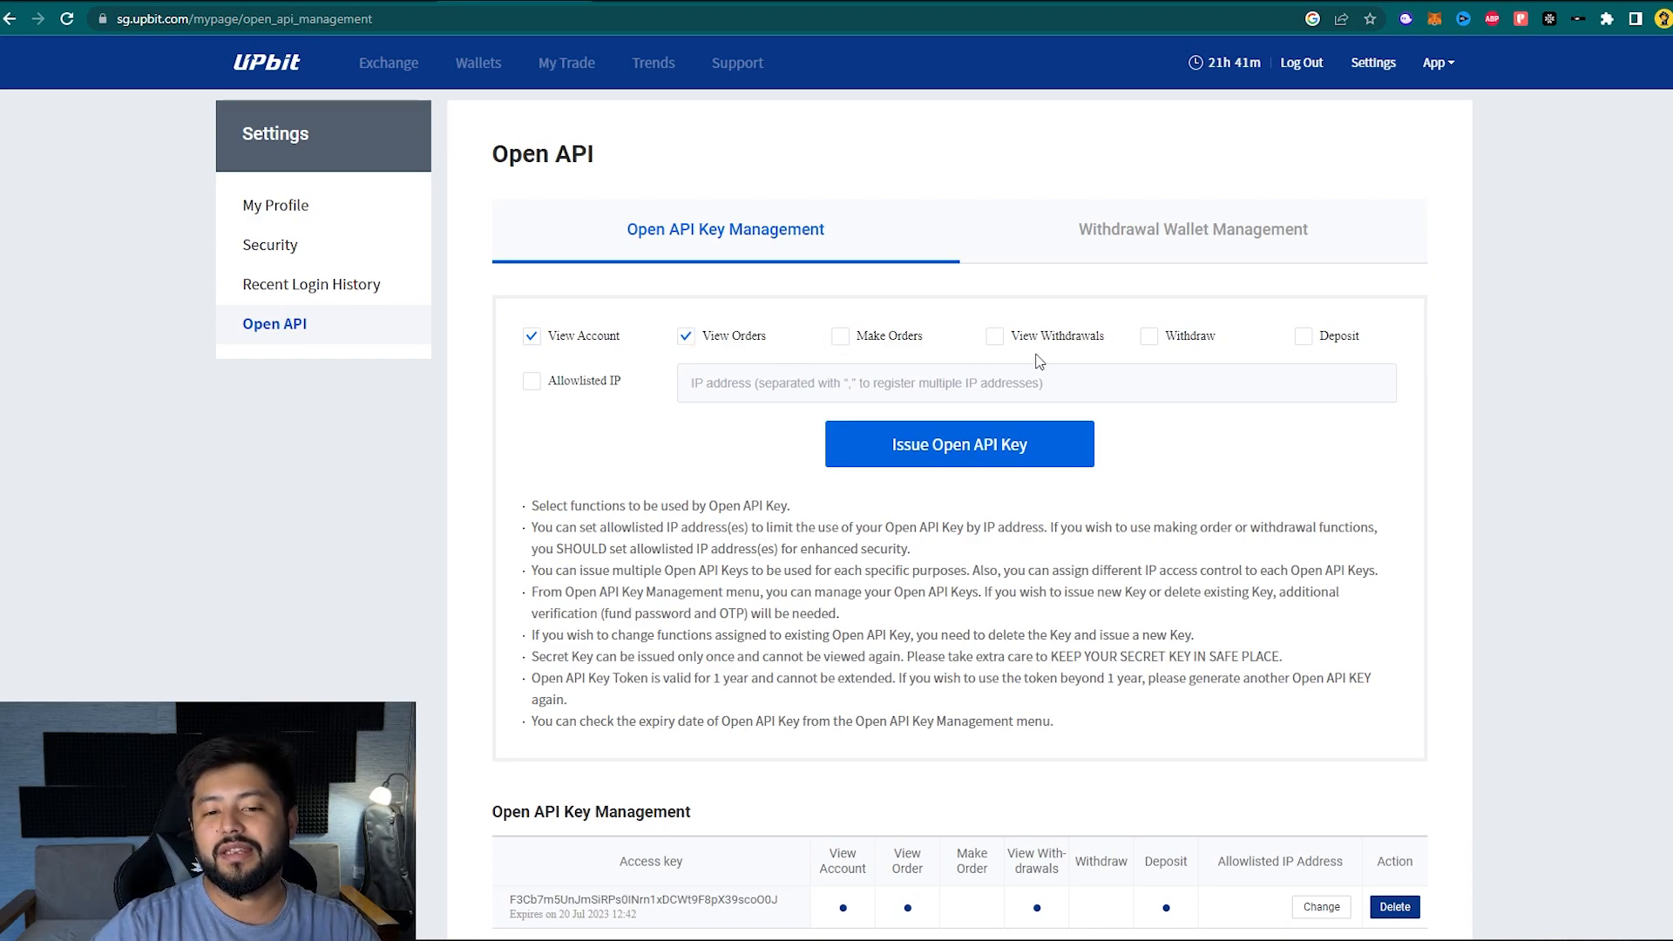
pyautogui.moveTo(643, 362)
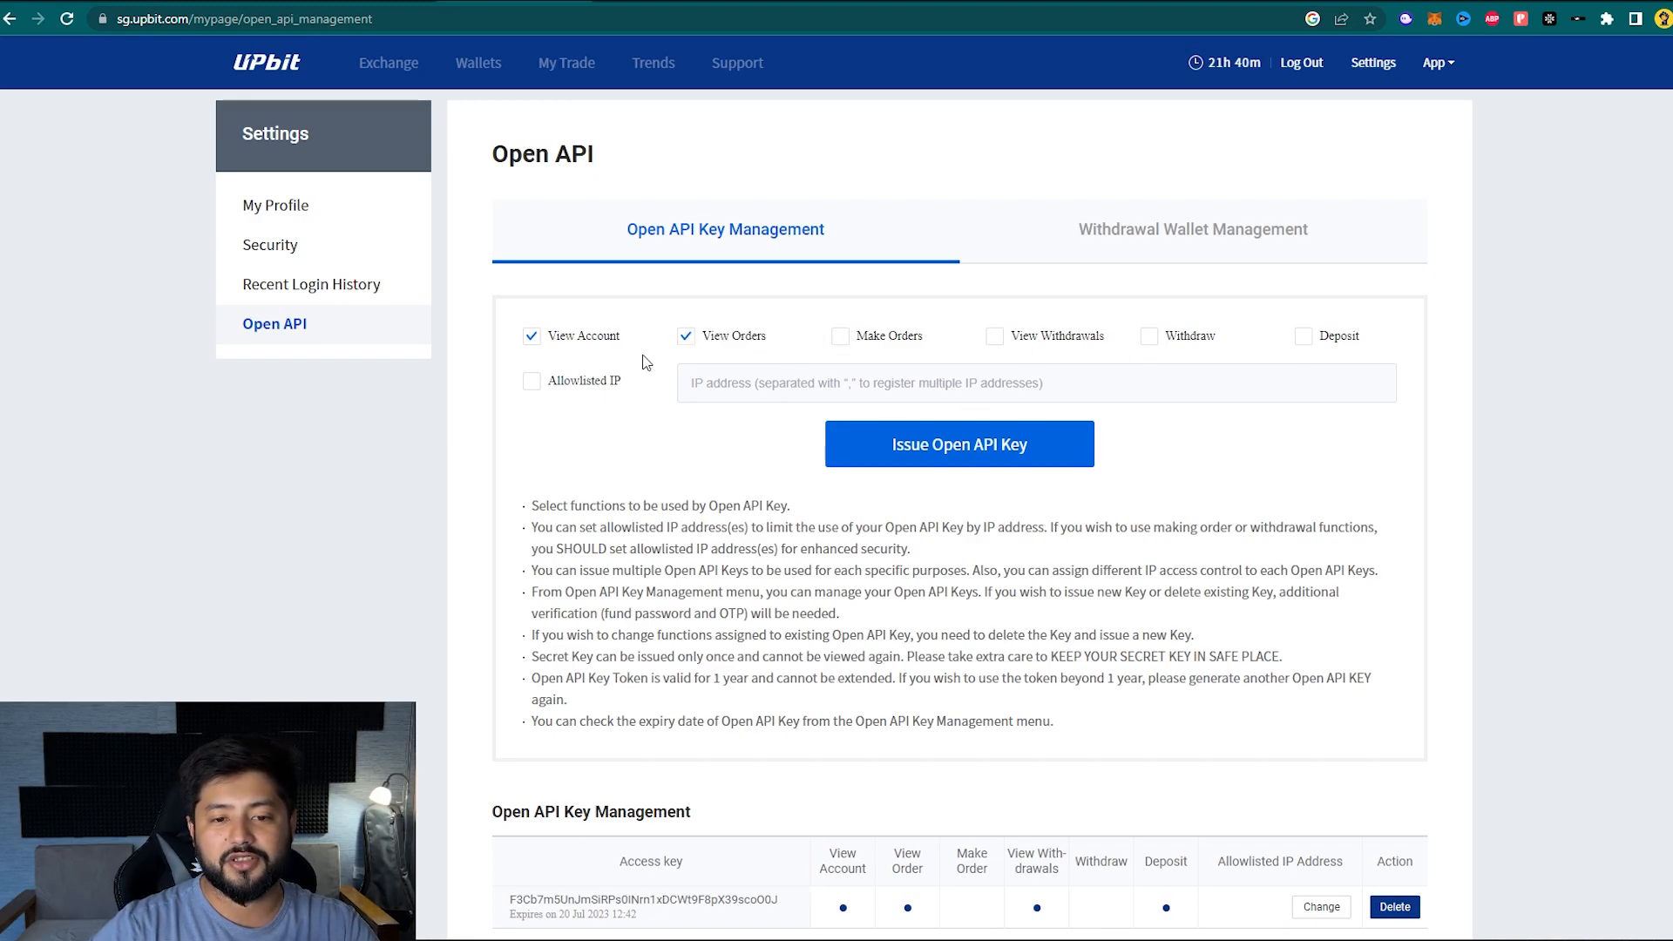
pyautogui.moveTo(535, 405)
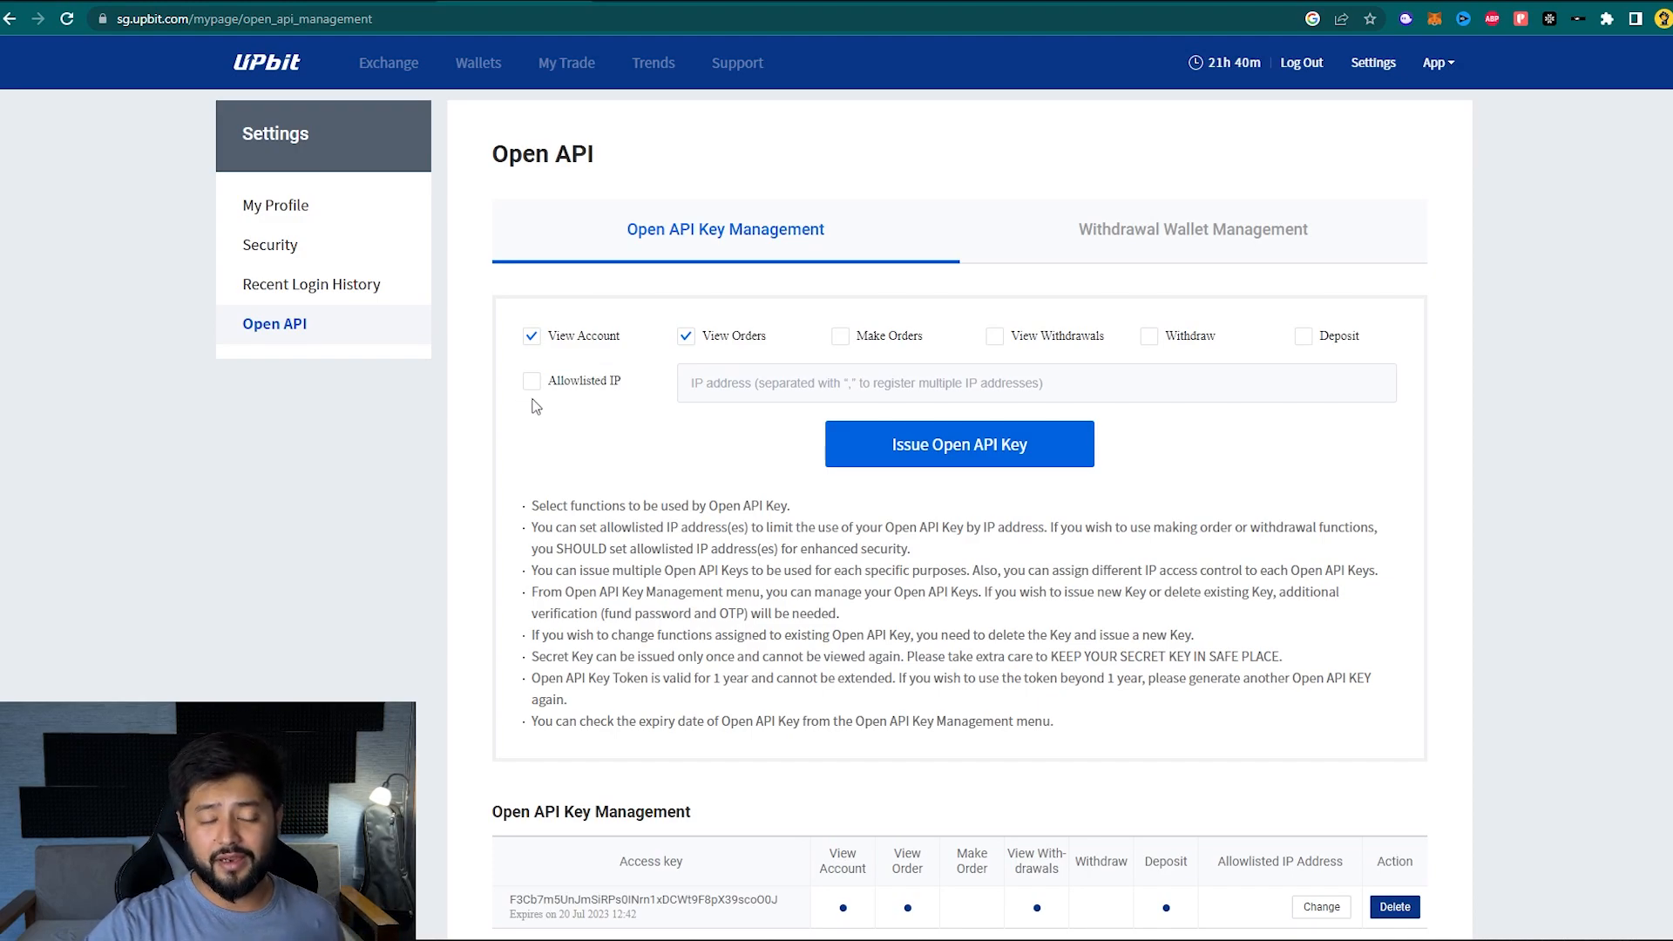
pyautogui.moveTo(543, 415)
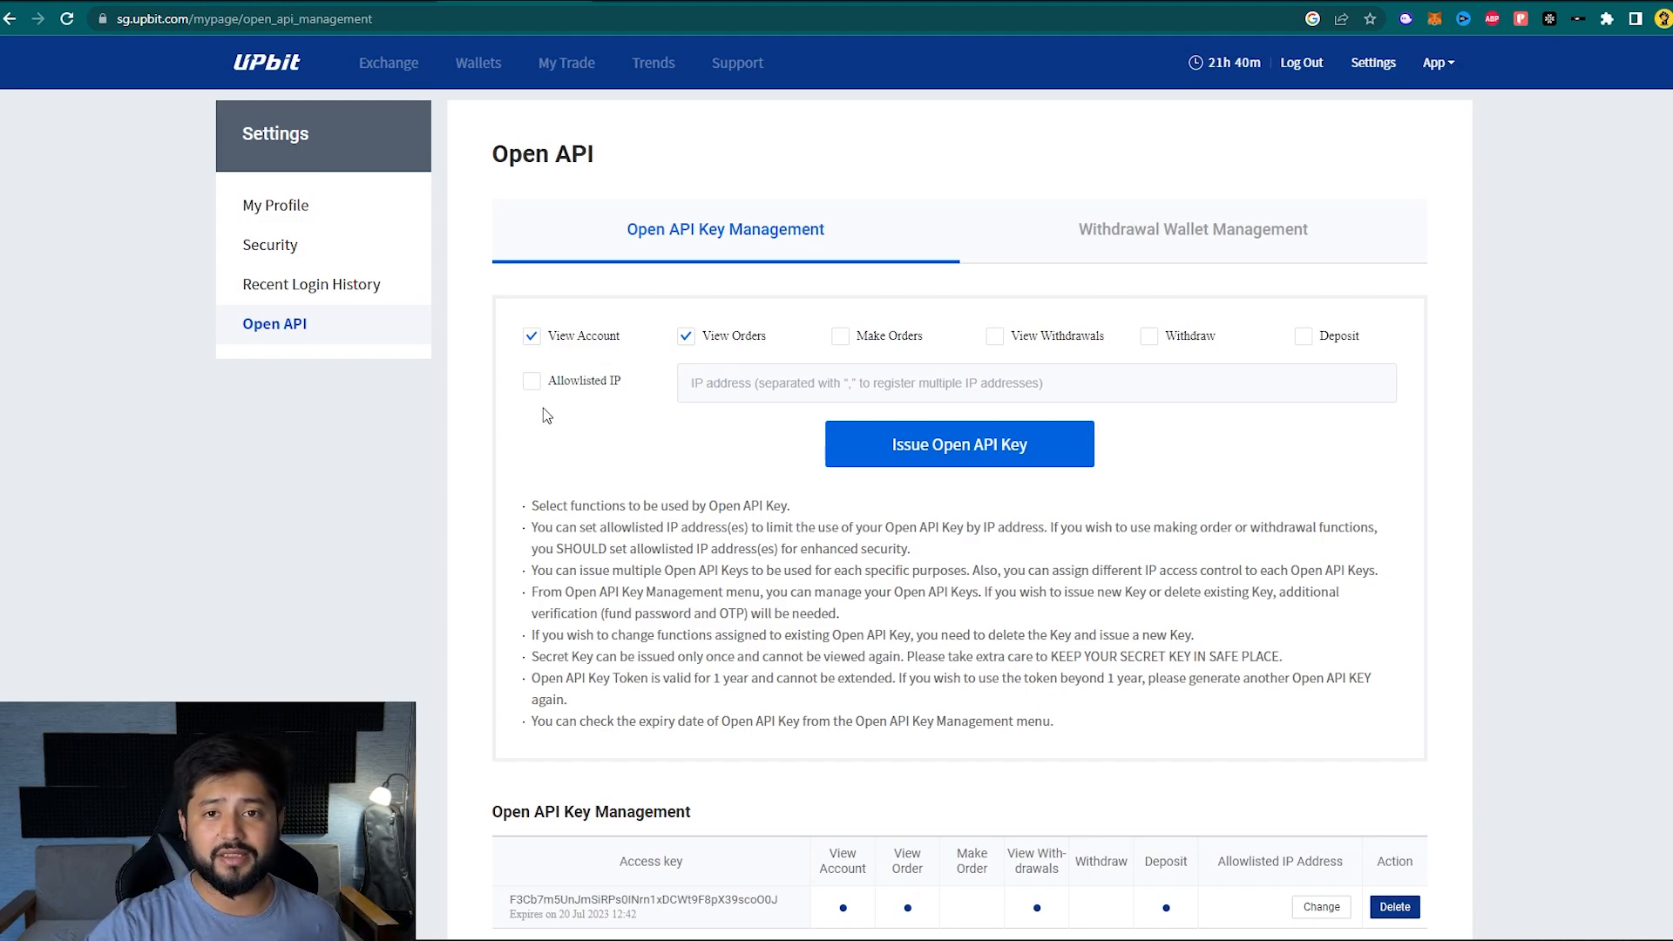
pyautogui.moveTo(641, 443)
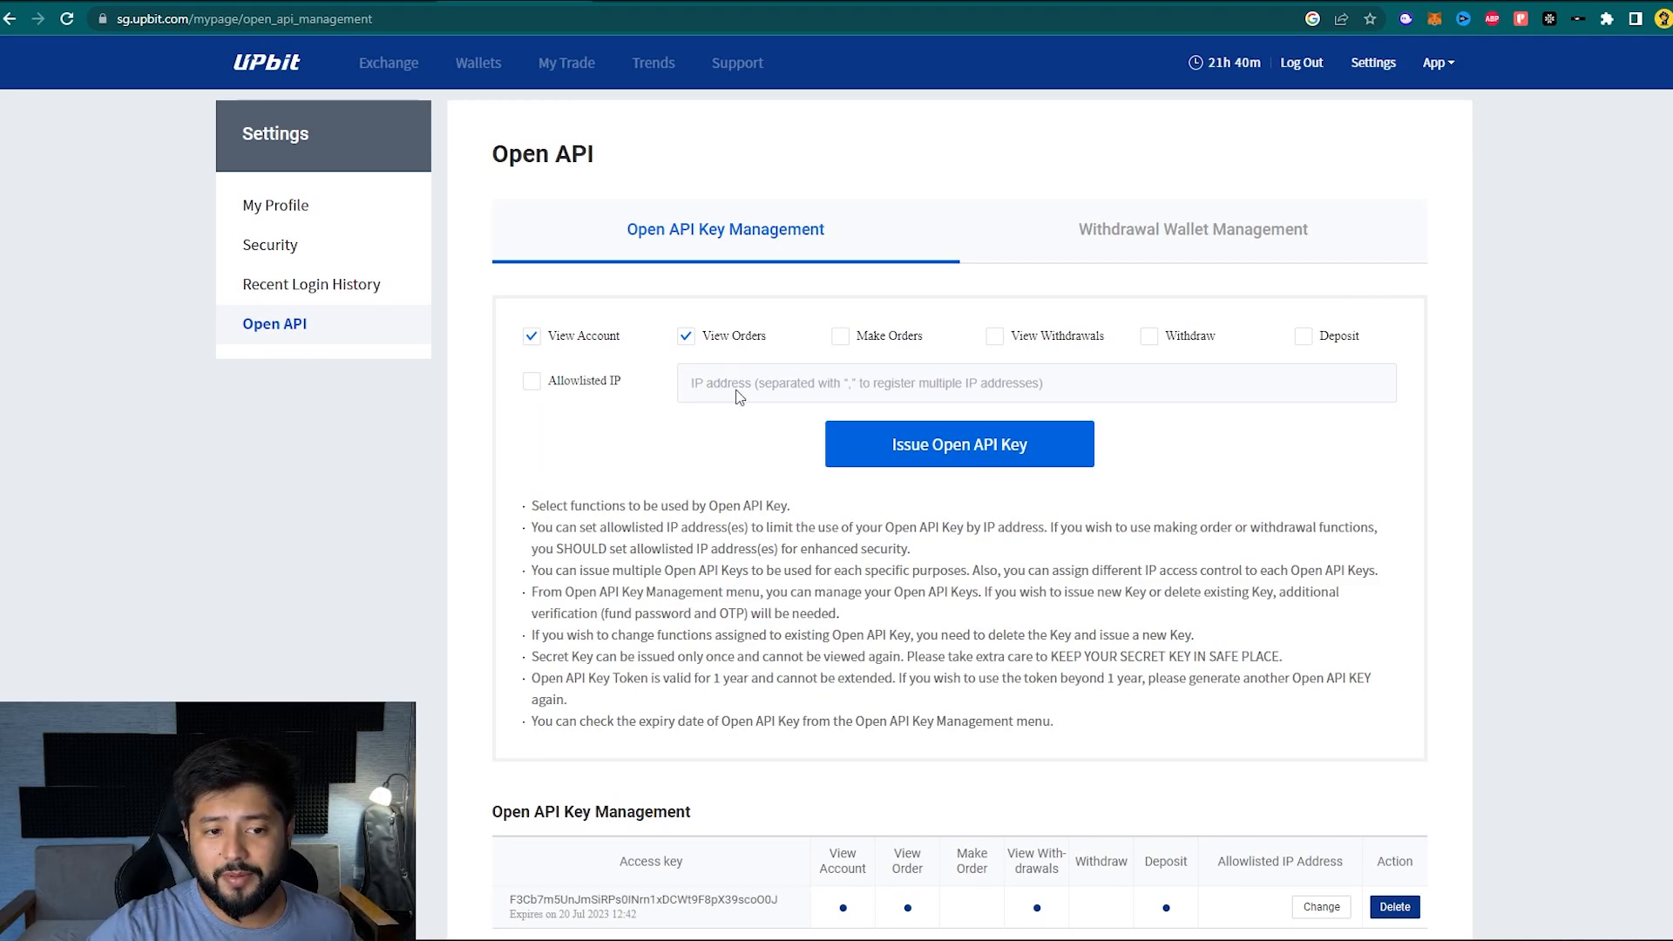
pyautogui.moveTo(978, 373)
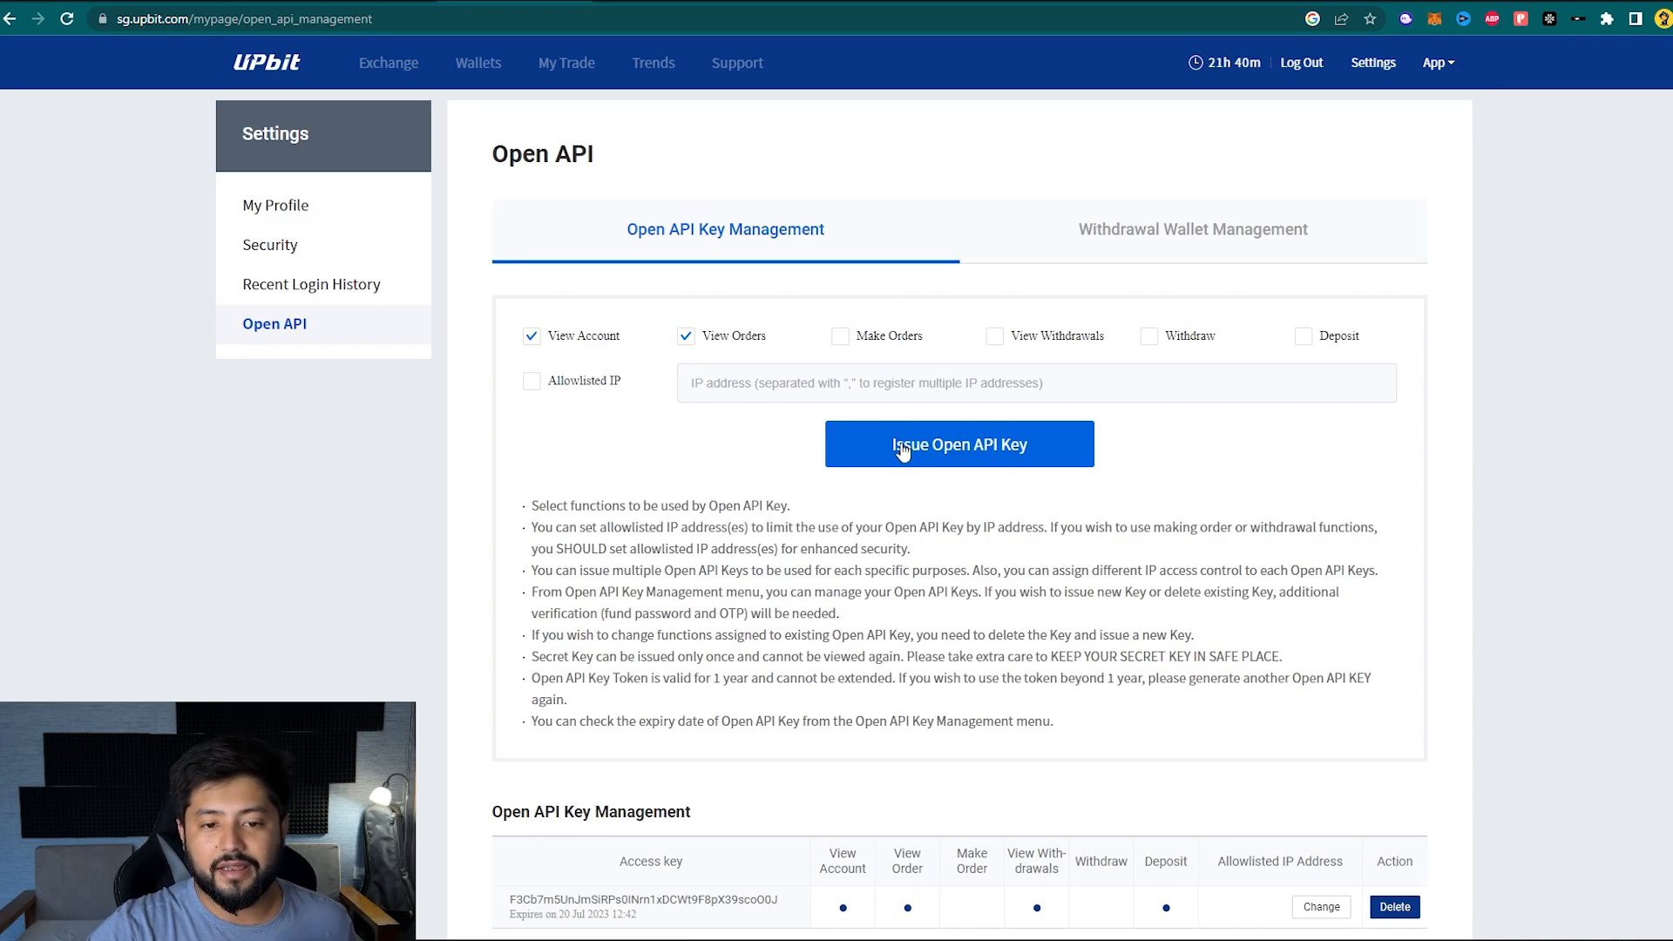
# Issue the Upbit Open API key after submitting the fund password and authentication code
pyautogui.click(956, 443)
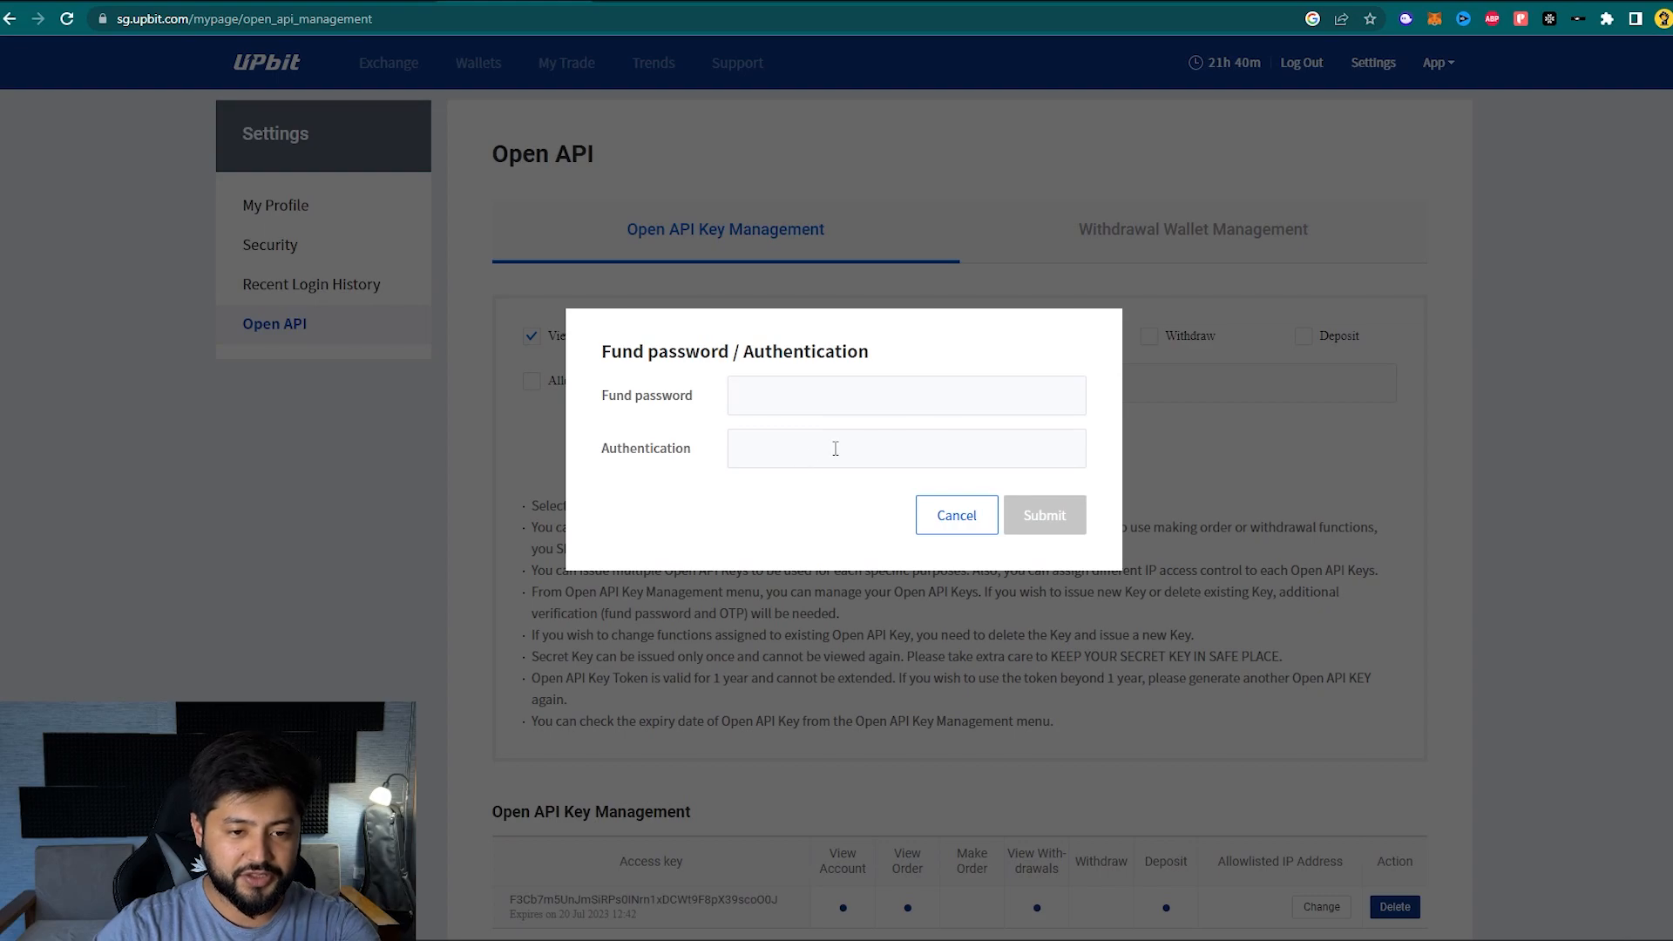
pyautogui.click(1042, 514)
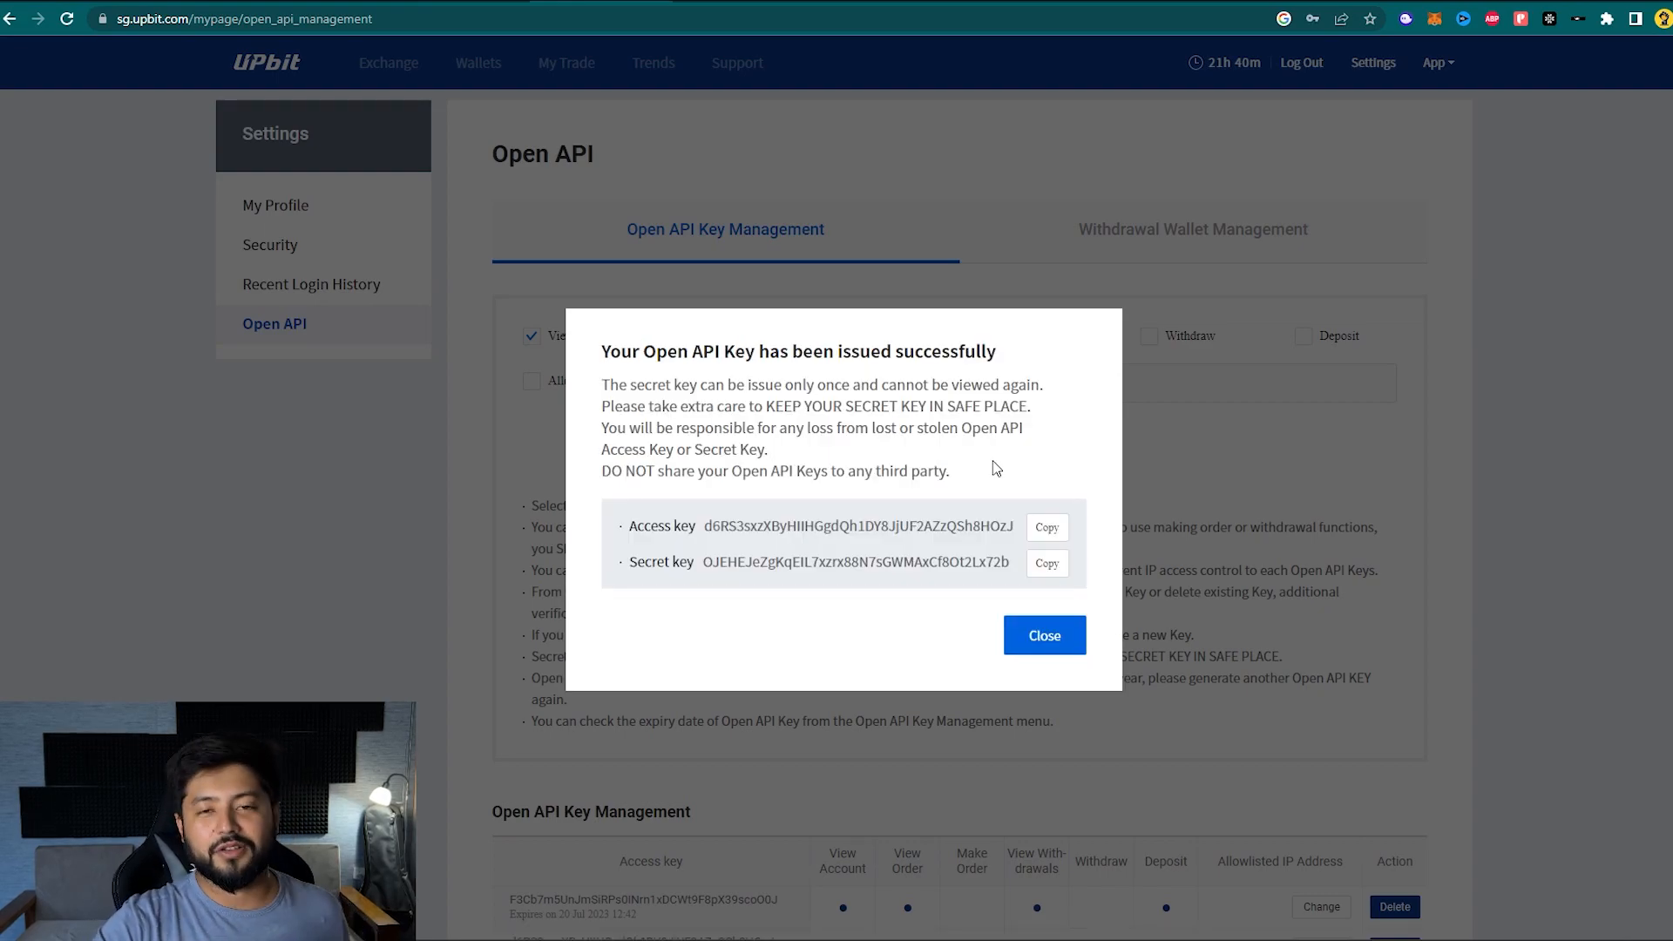
pyautogui.moveTo(680, 531)
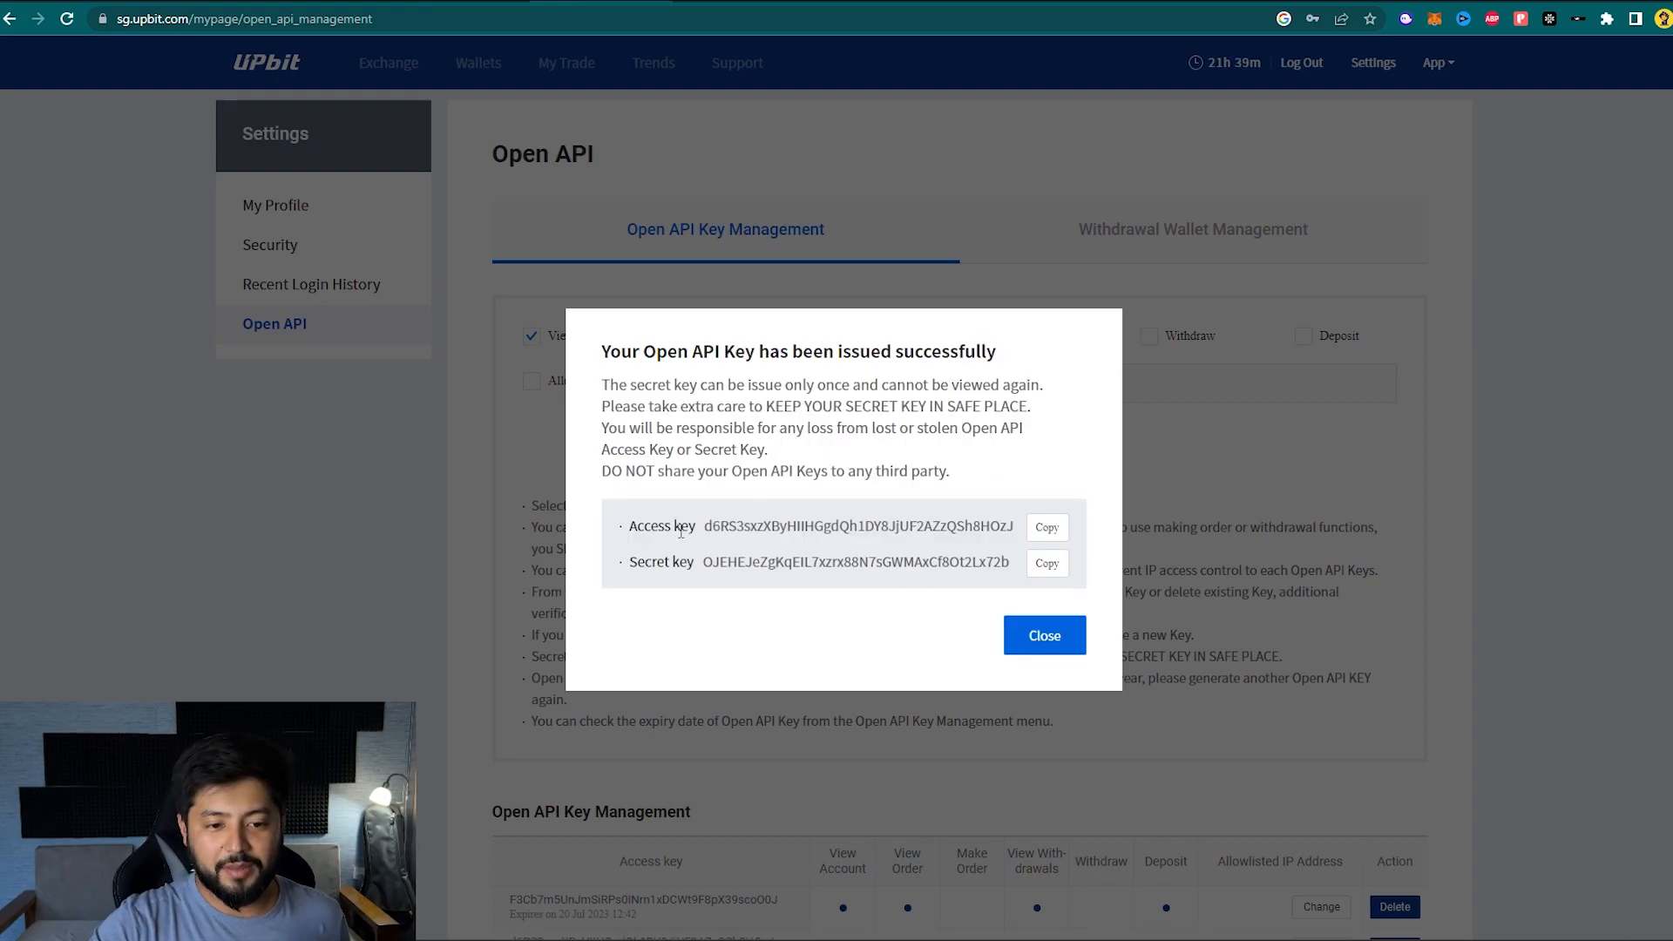
pyautogui.moveTo(689, 585)
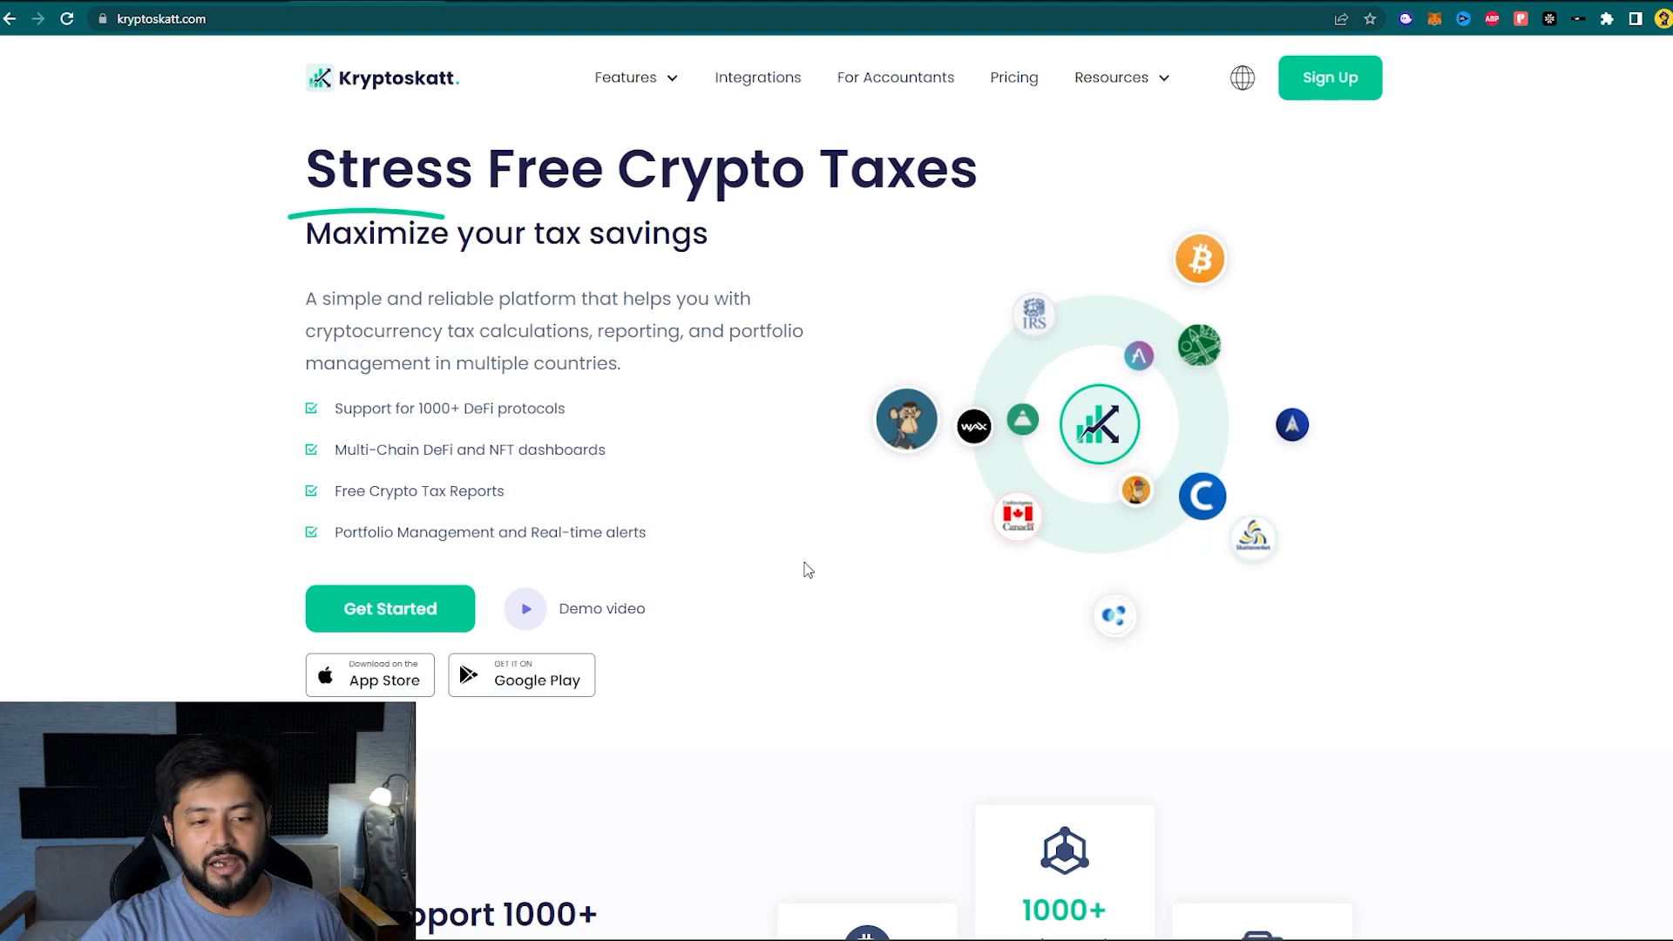
# Log in to the Kryptoskatt dashboard and go to Wallets/Exchanges
pyautogui.click(389, 608)
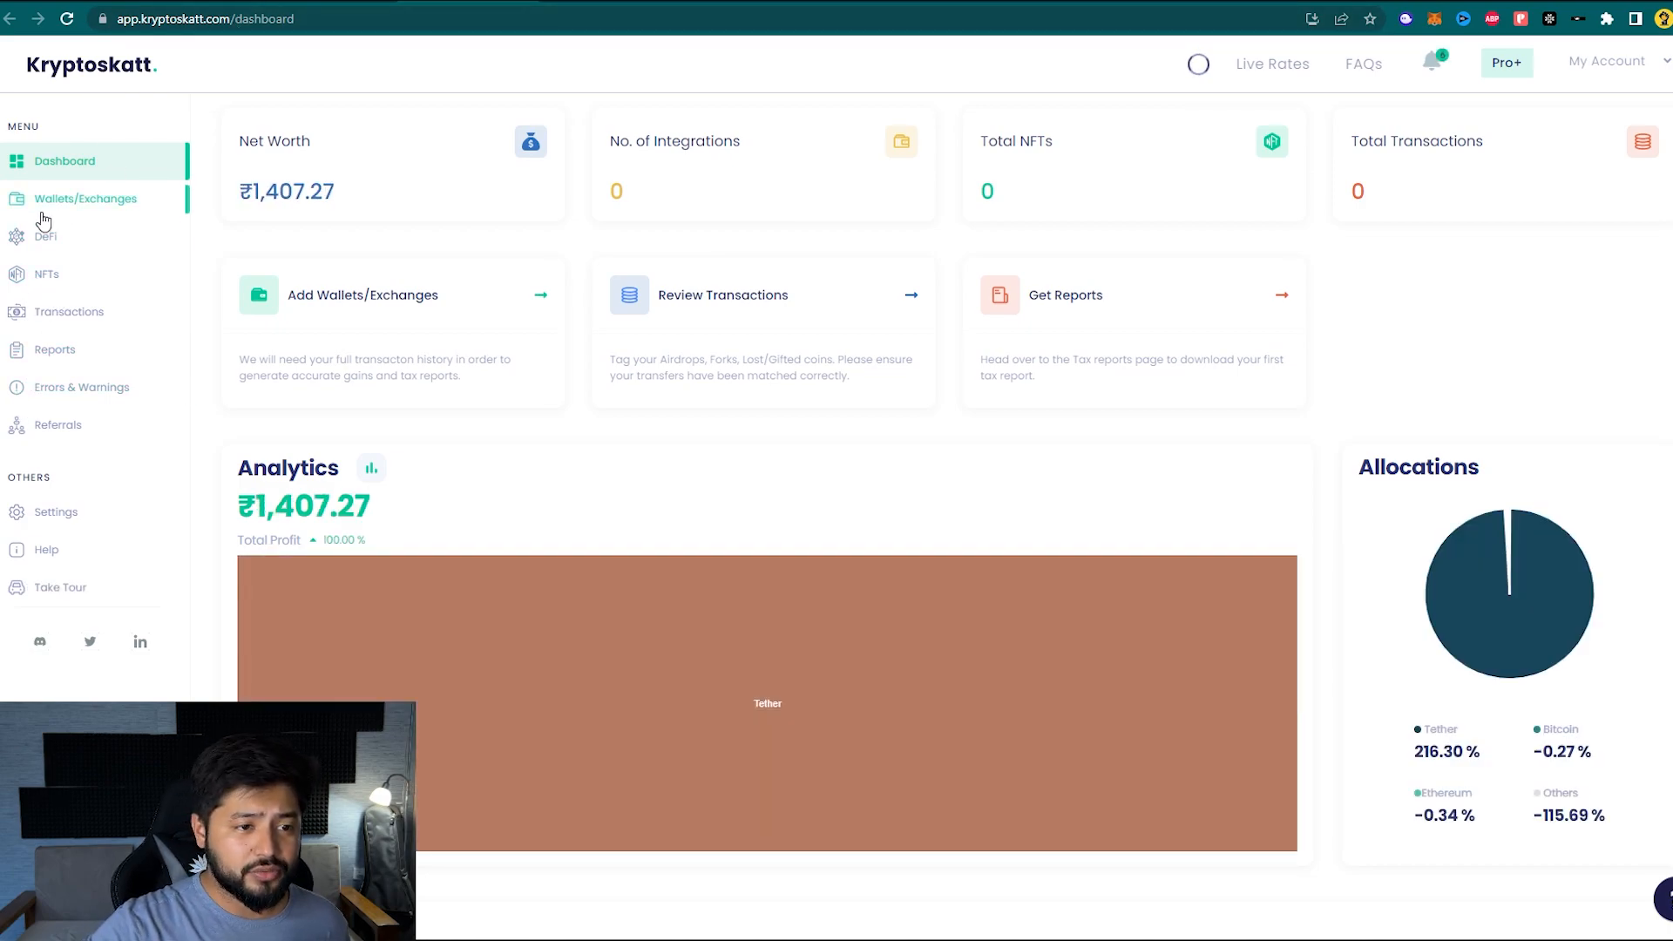
pyautogui.moveTo(75, 217)
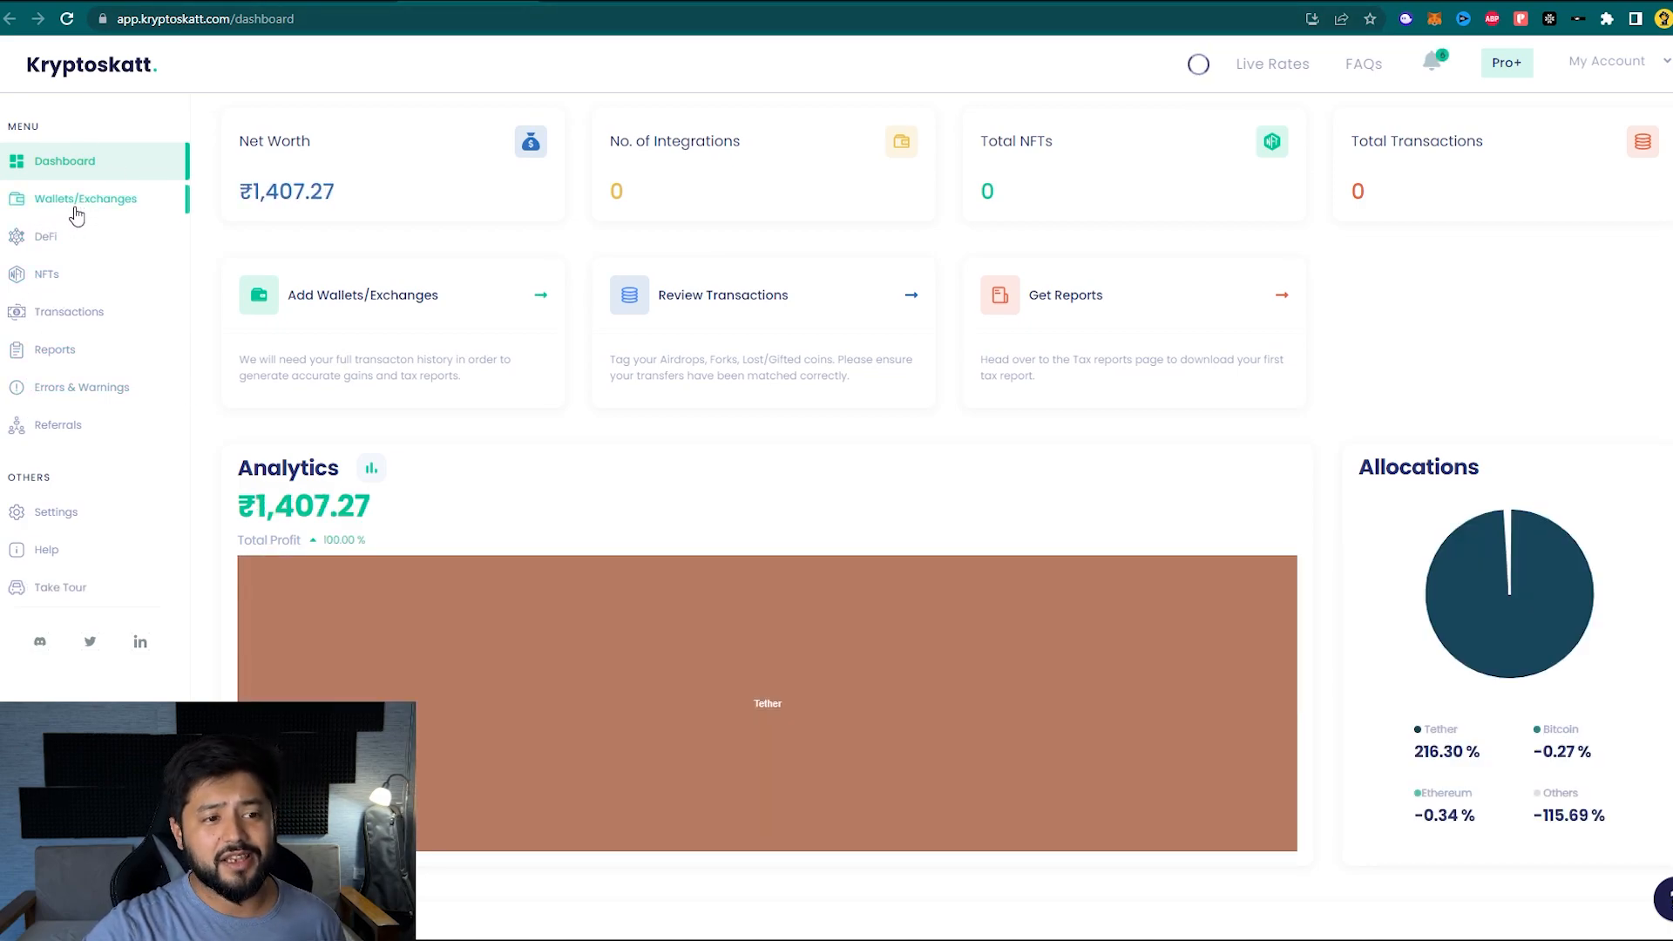
pyautogui.click(86, 199)
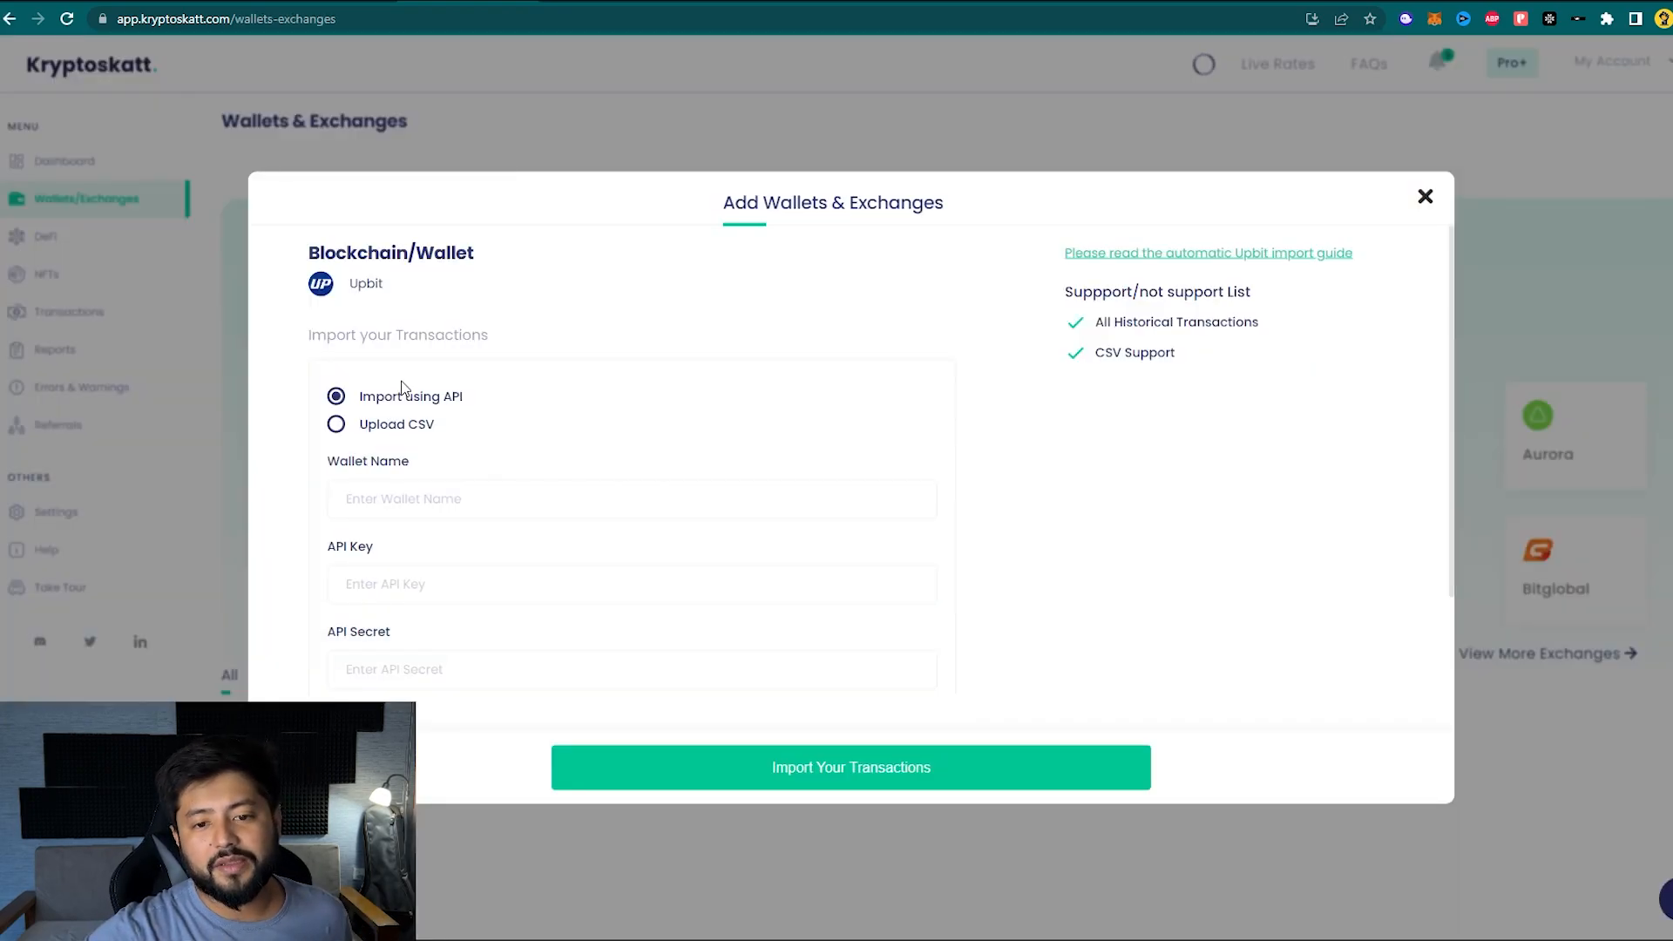
pyautogui.moveTo(662, 462)
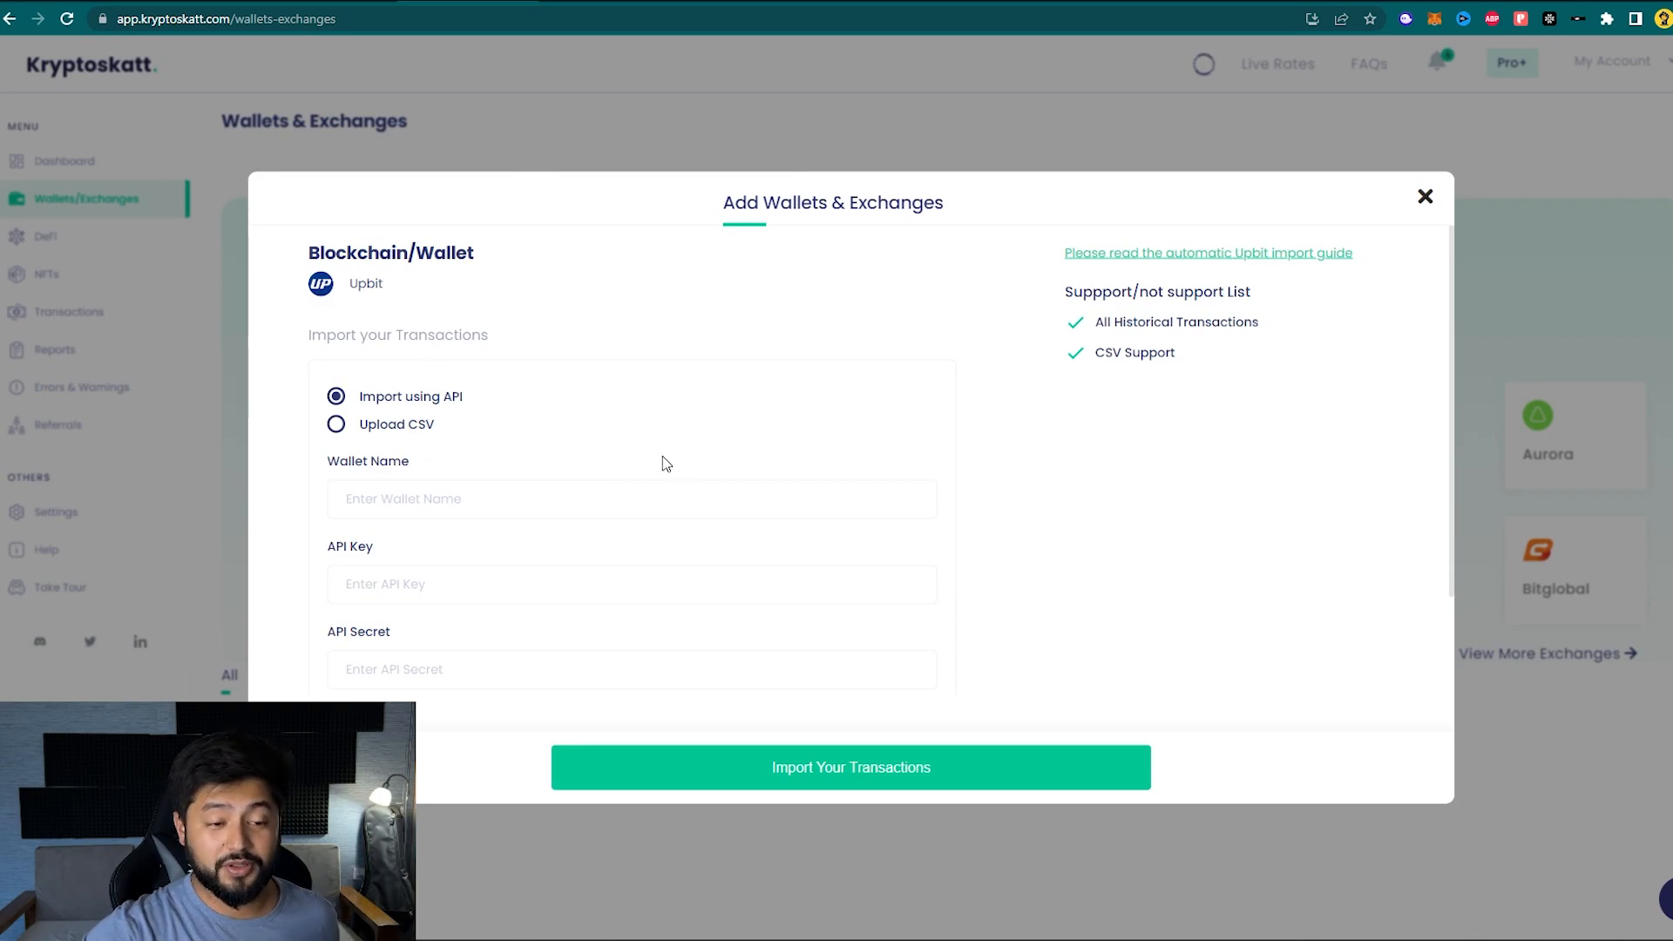
pyautogui.moveTo(447, 415)
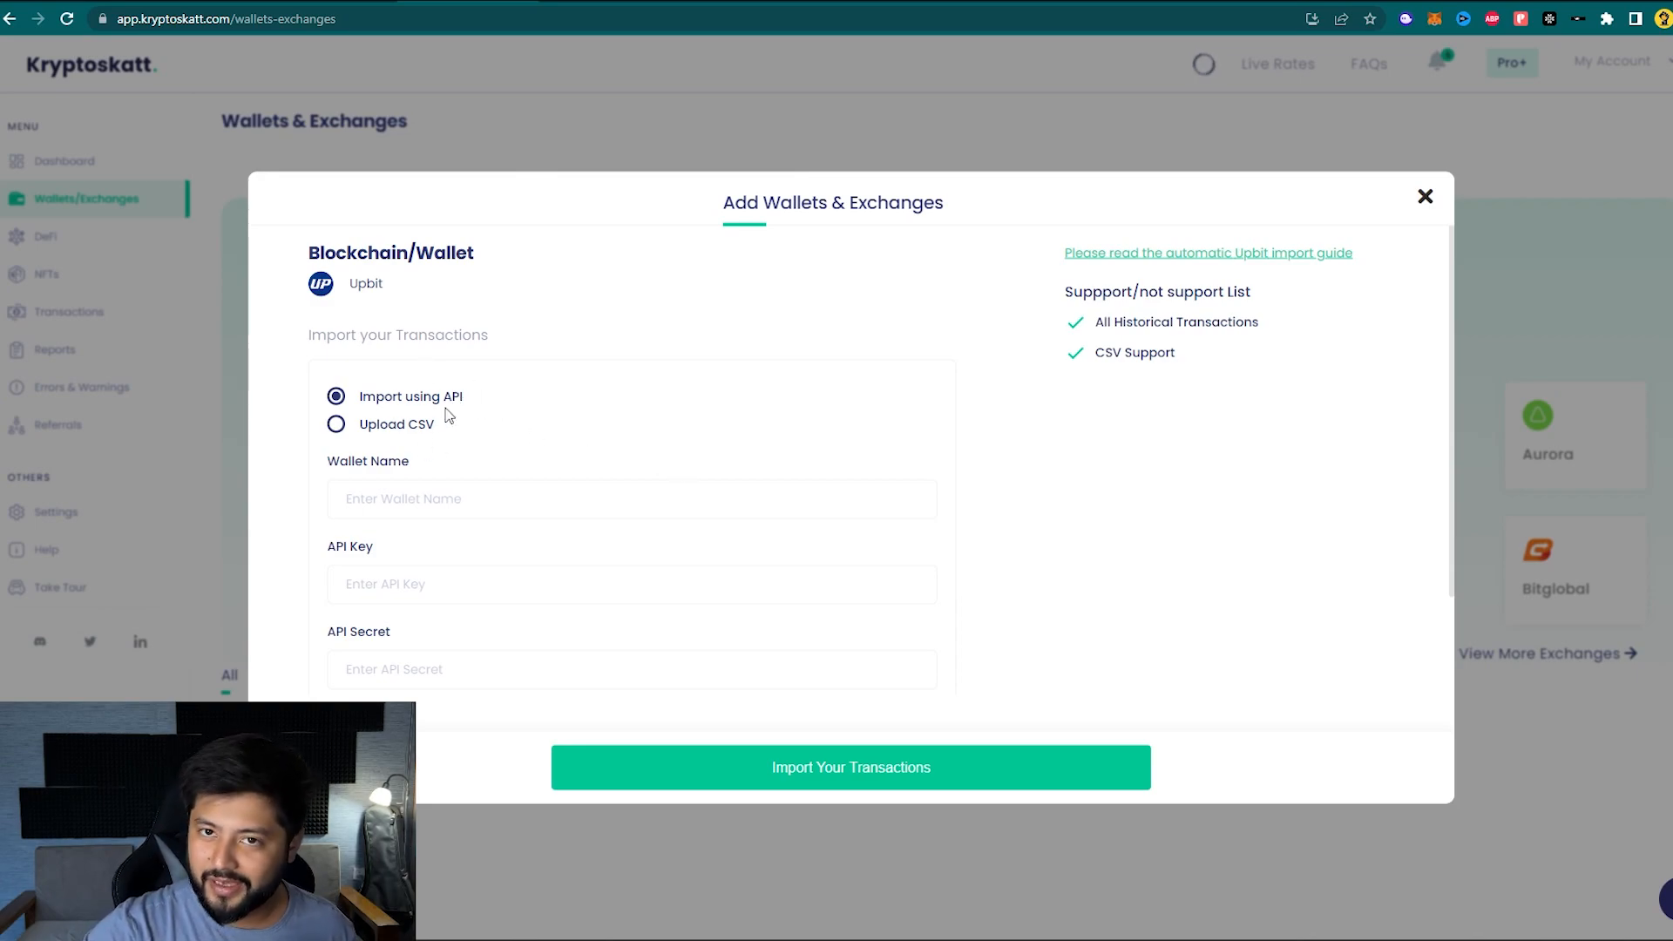
# Fill the Upbit API import form with wallet name 'upbit taxes 2023', key and secret
pyautogui.scroll(-3)
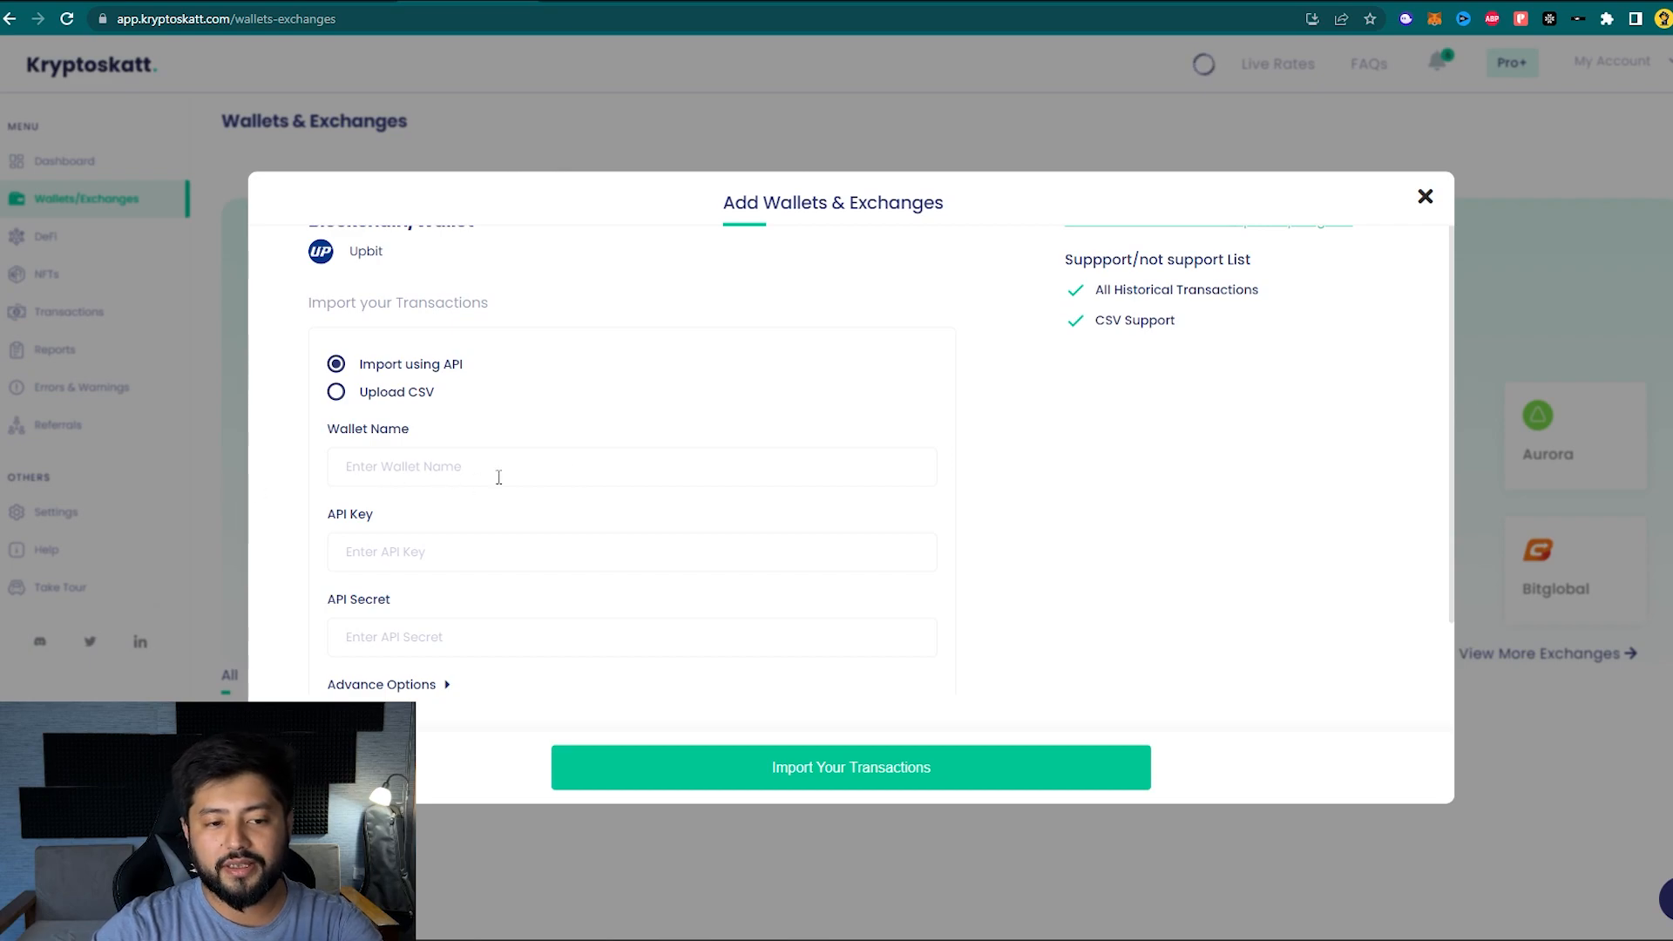
pyautogui.moveTo(515, 511)
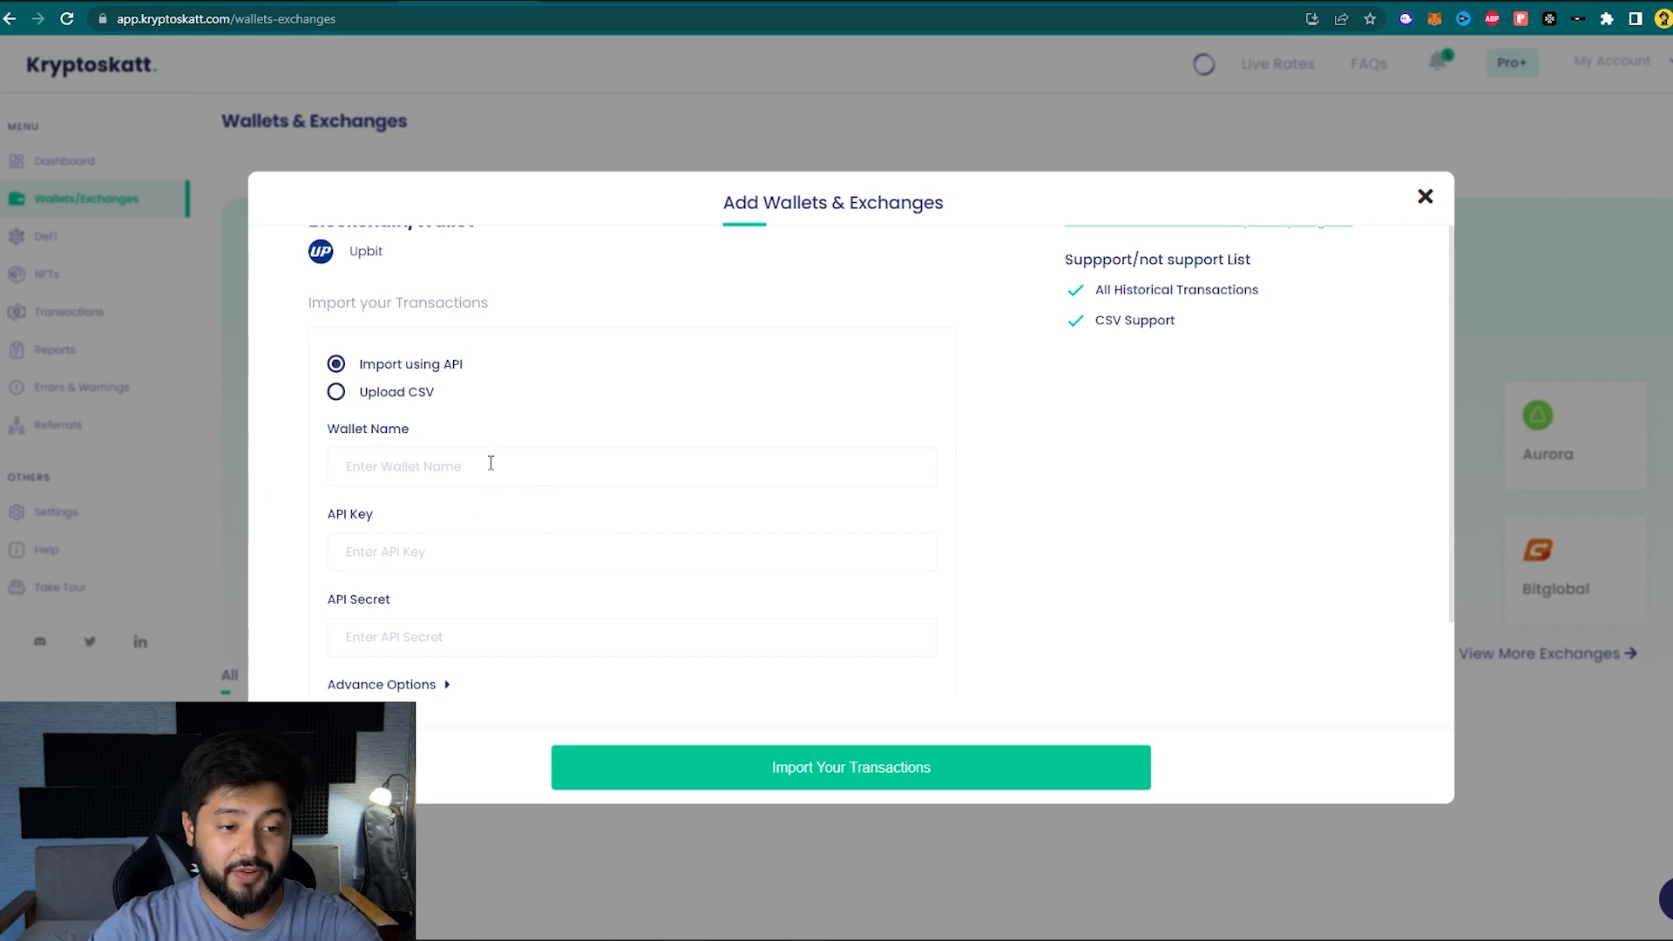
pyautogui.write('upbit taxes 2023')
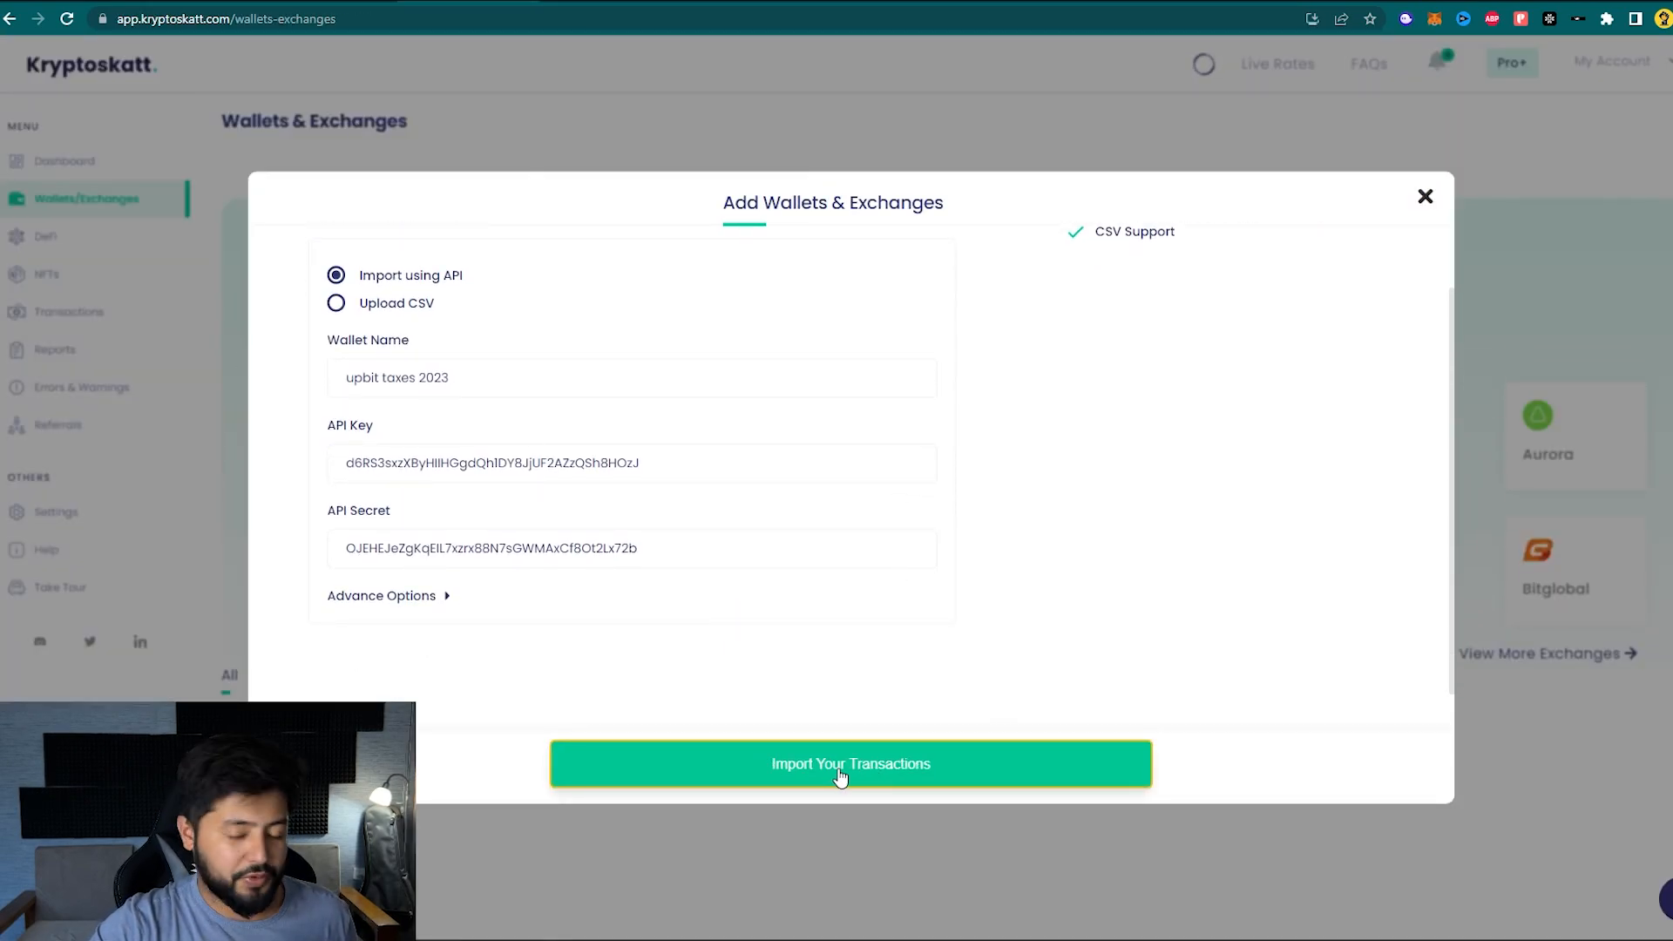
# Import the Upbit transactions with the entered API credentials
pyautogui.click(850, 764)
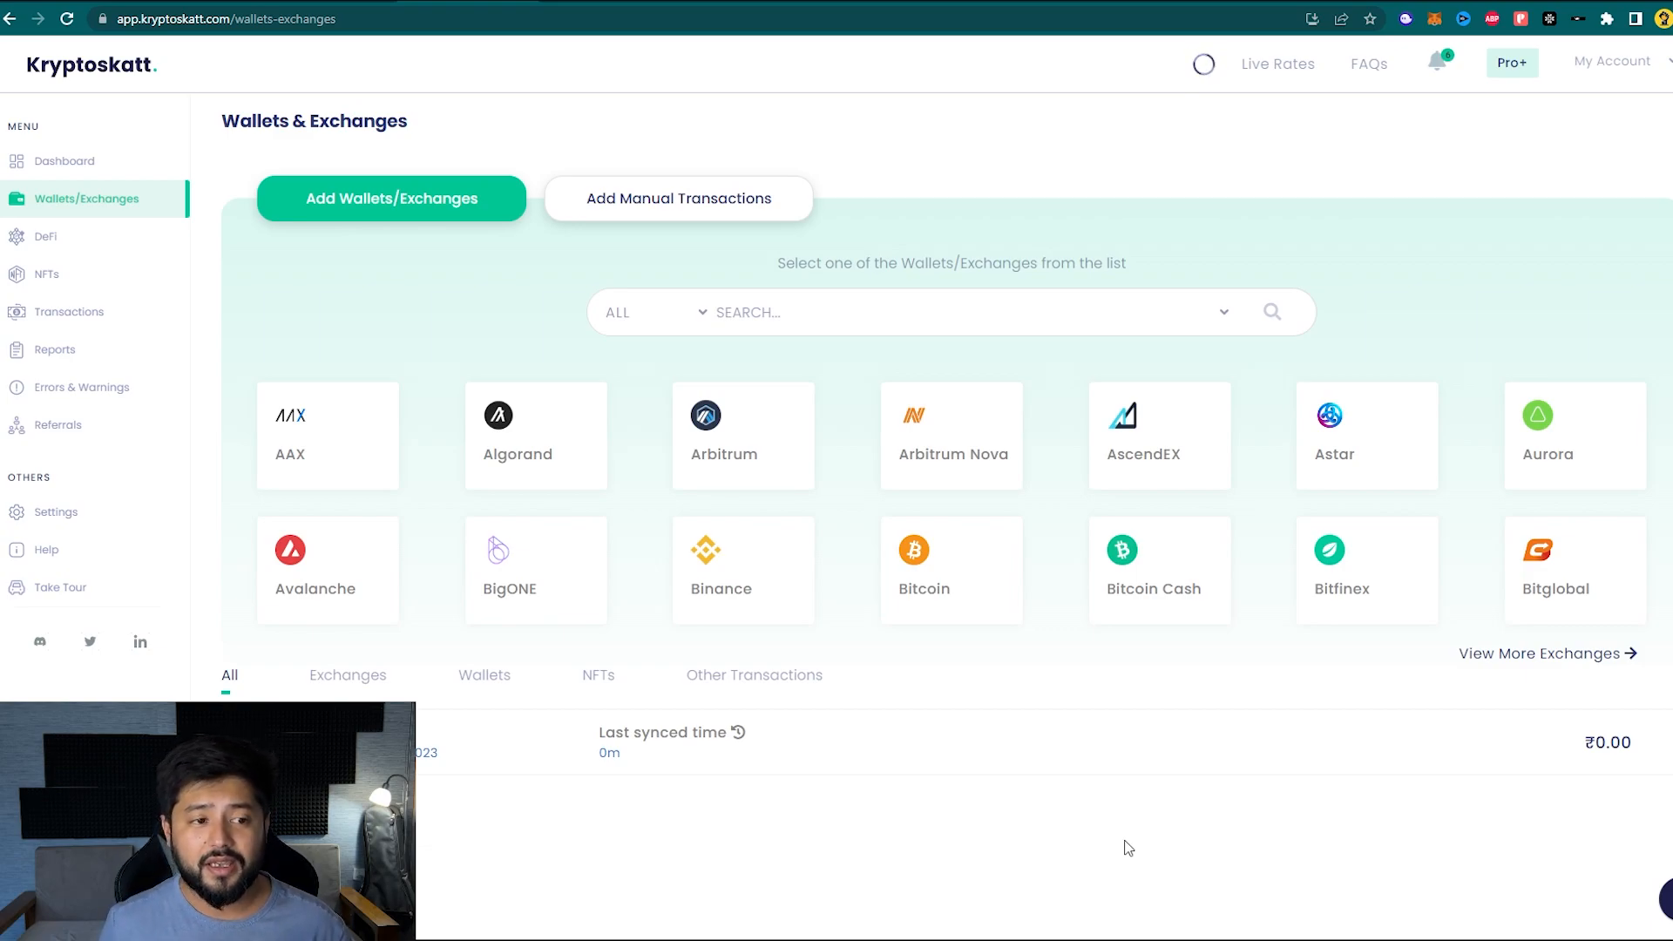
# Check the Tax Report page, showing ₹0.00 totals, then return to Wallets/Exchanges
pyautogui.click(54, 350)
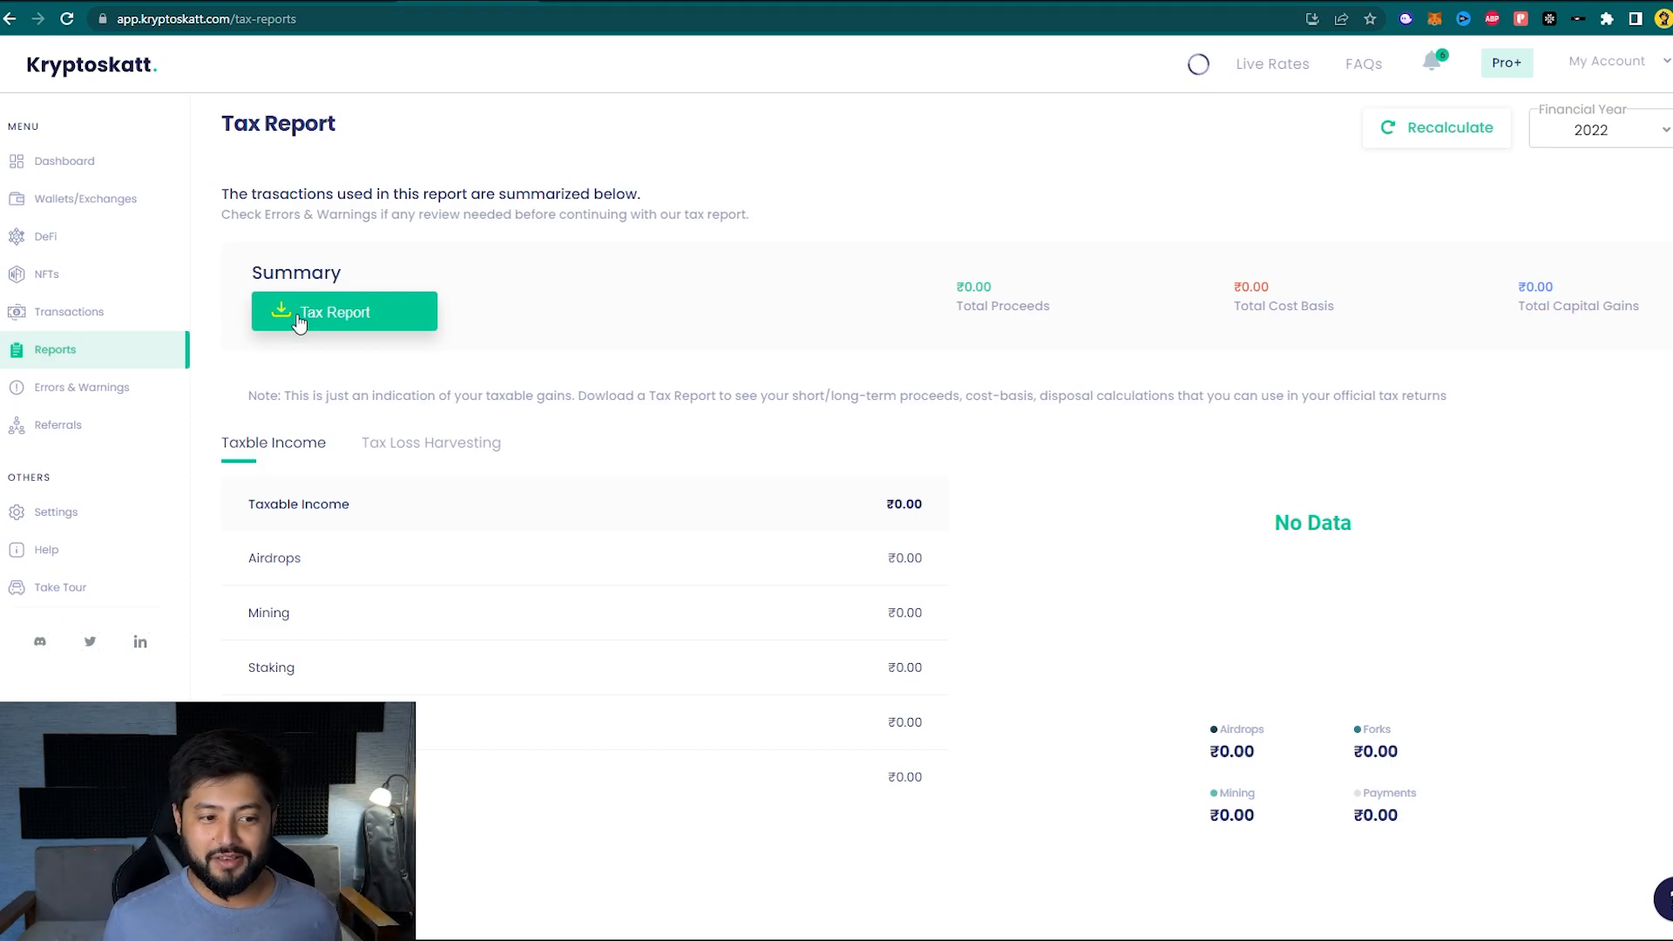
pyautogui.moveTo(833, 337)
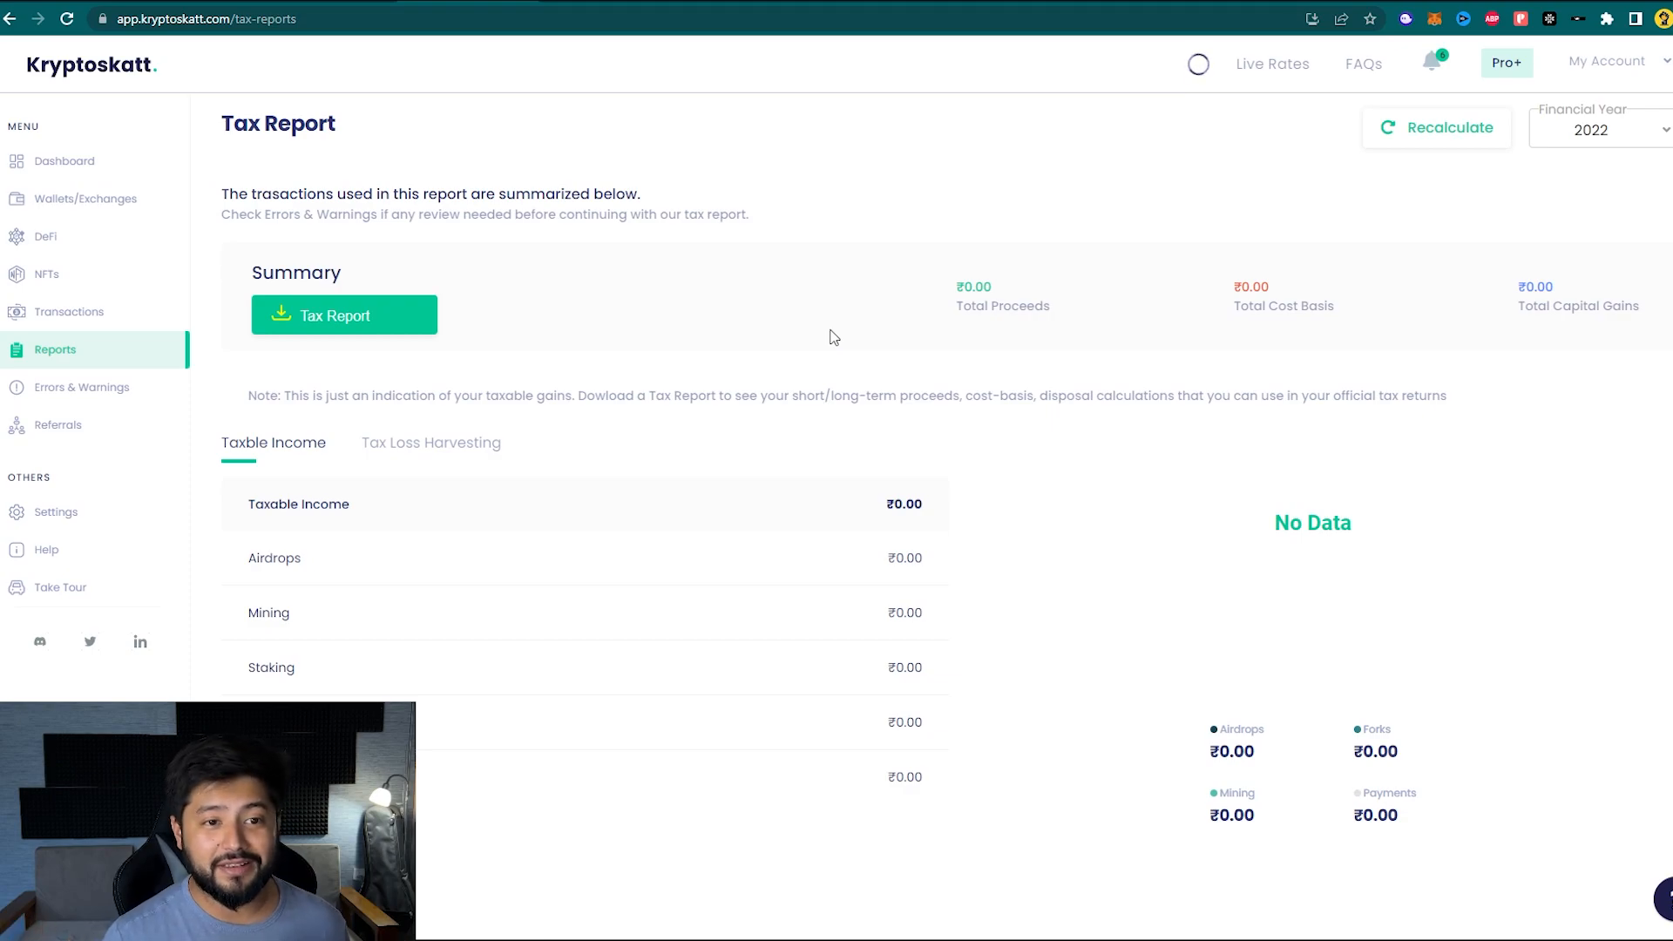
pyautogui.click(85, 199)
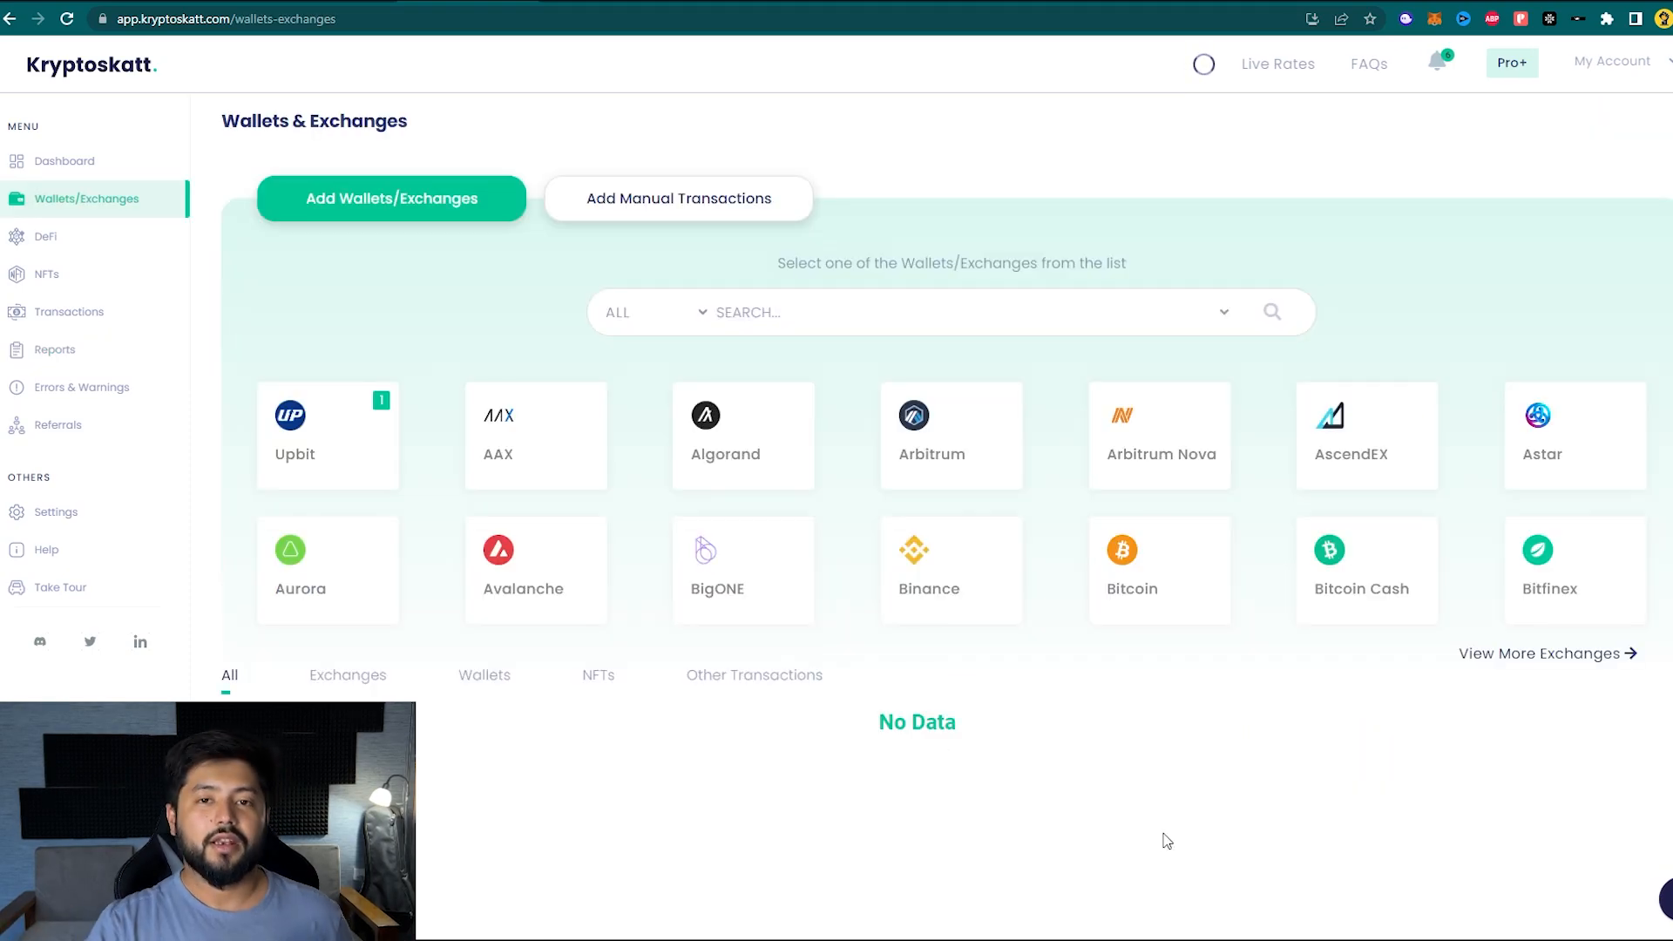